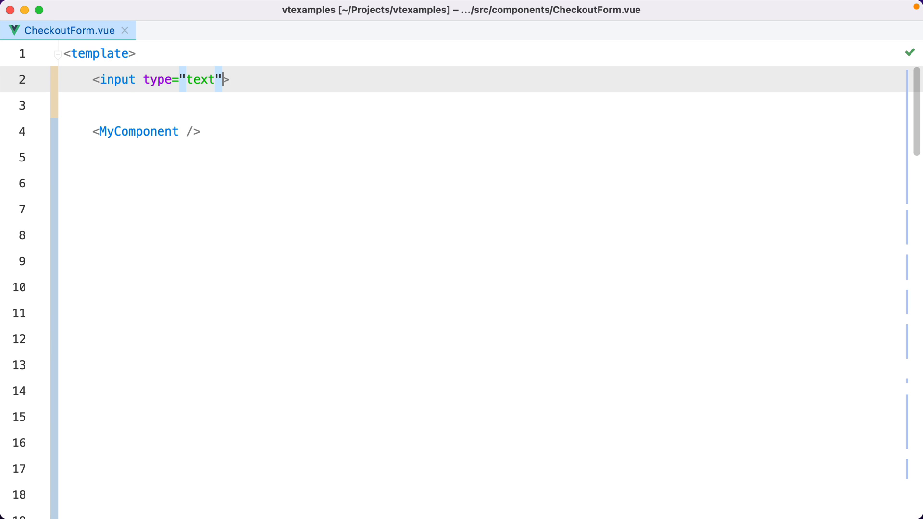
Add v-model="name" to the text input and to MyComponent
{"action": "type", "text": "v-model=\""}
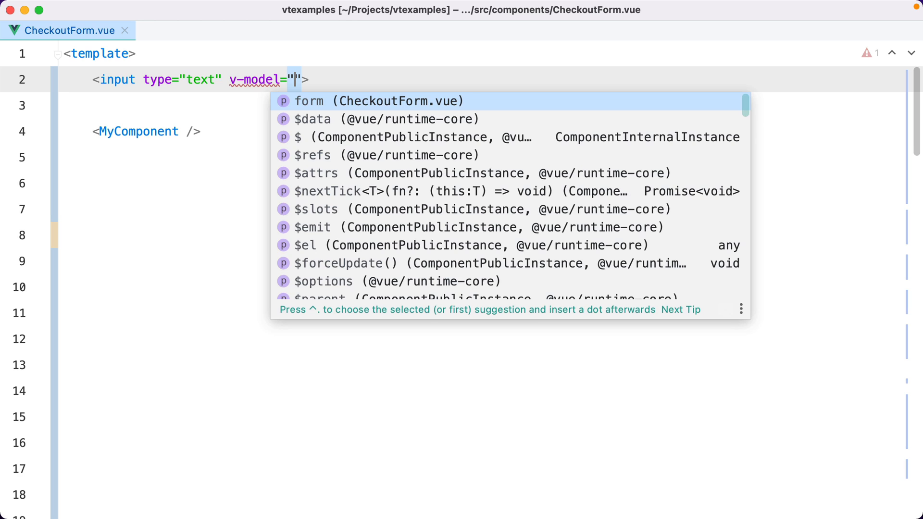
{"action": "type", "text": "name"}
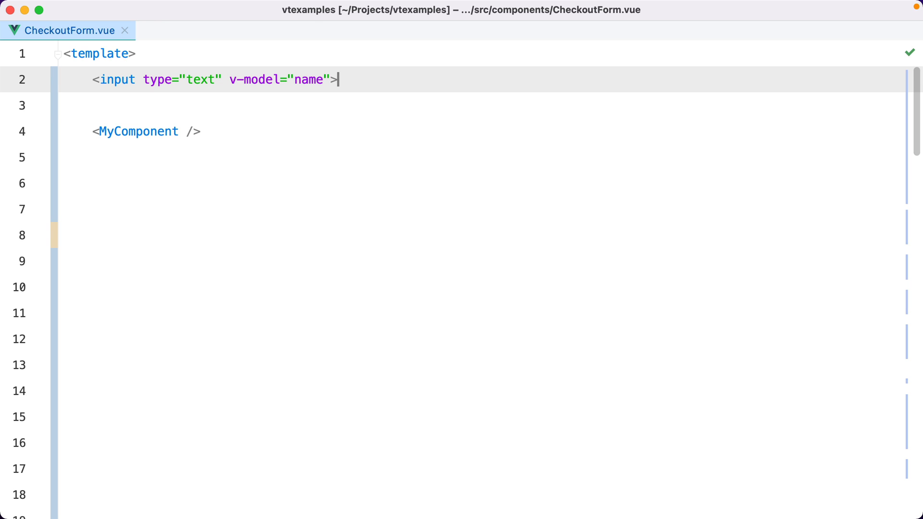
{"action": "type", "text": "v-m"}
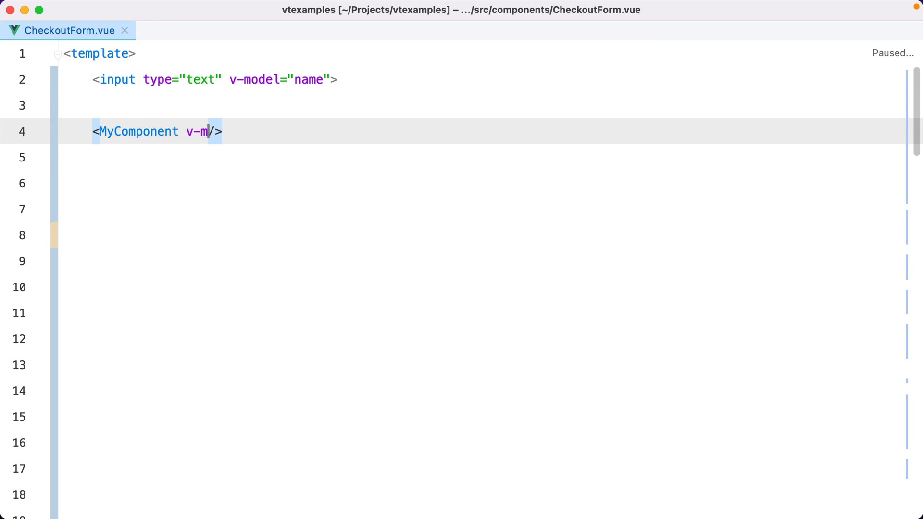
{"action": "type", "text": "odel=\"name\""}
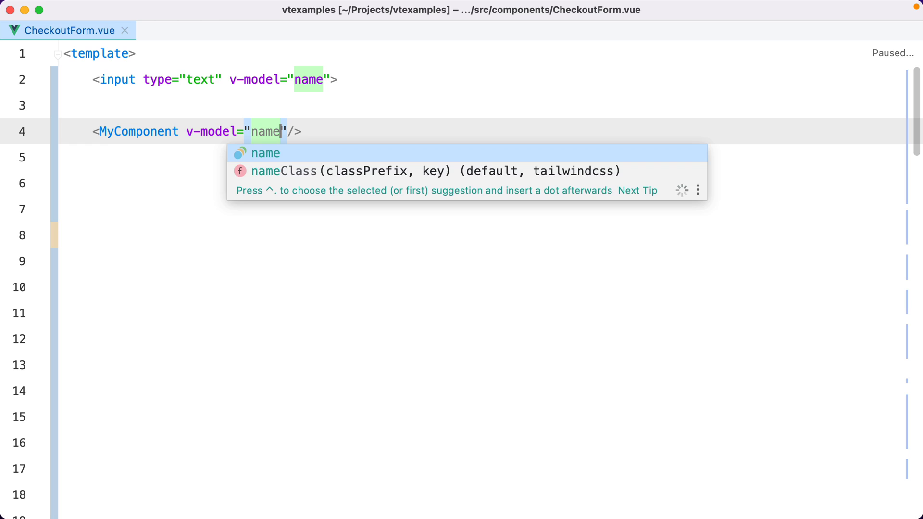
{"action": "key", "text": "Escape"}
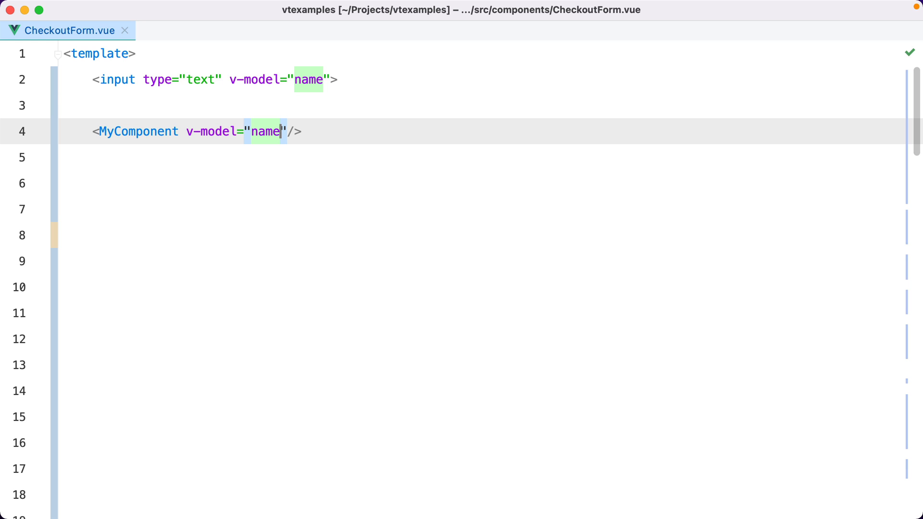
{"action": "scroll", "scroll_direction": "down", "scroll_amount": 3}
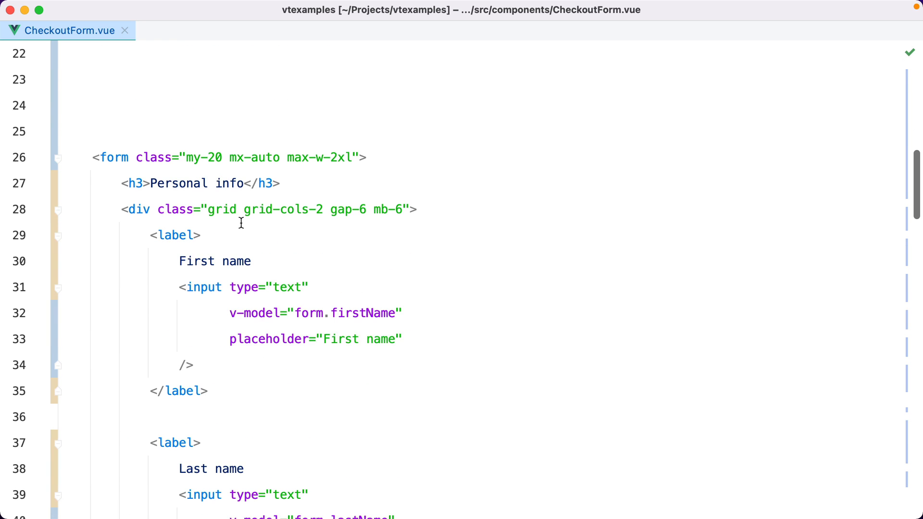
{"action": "scroll", "scroll_direction": "up", "scroll_amount": 3}
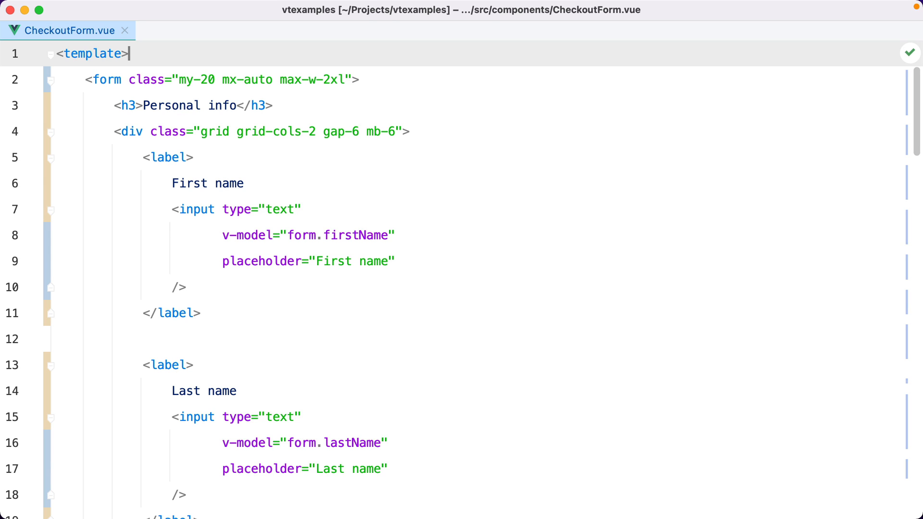
{"action": "left_click", "coordinate": [189, 209]}
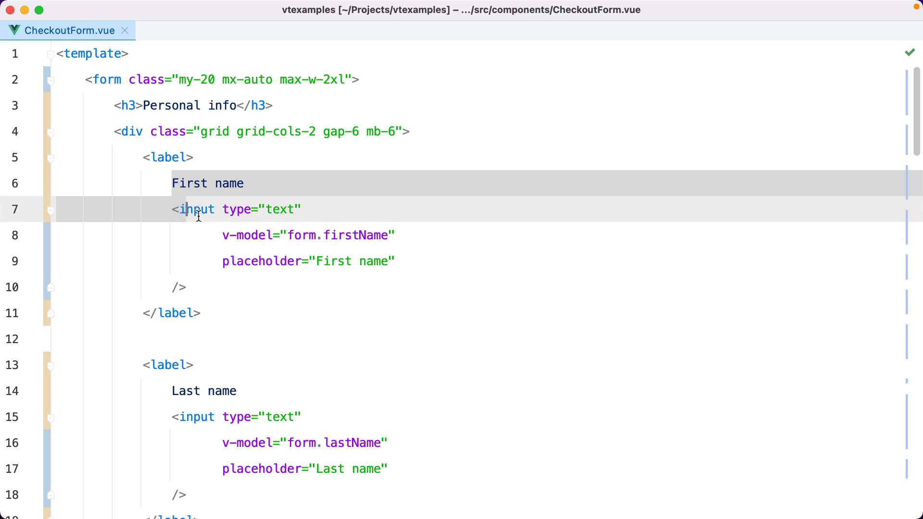
{"action": "scroll", "scroll_direction": "down", "scroll_amount": 3}
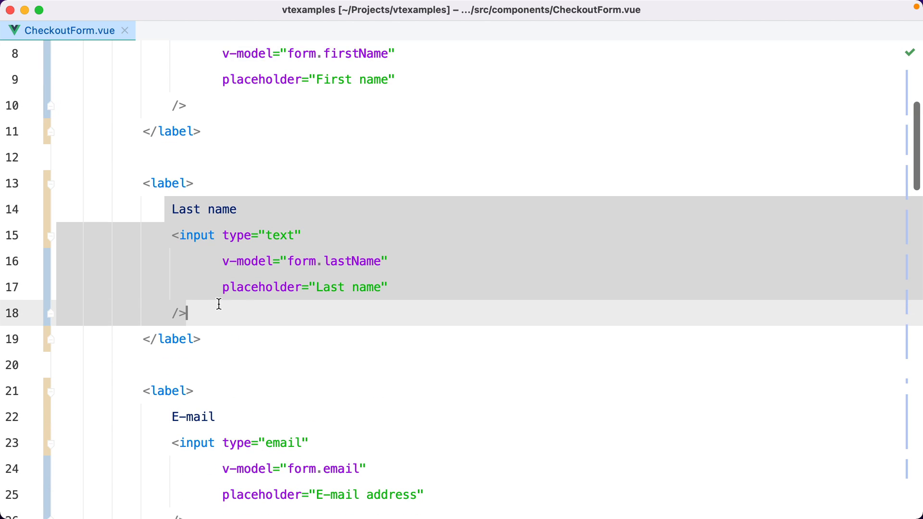
{"action": "scroll", "scroll_direction": "down", "scroll_amount": 3}
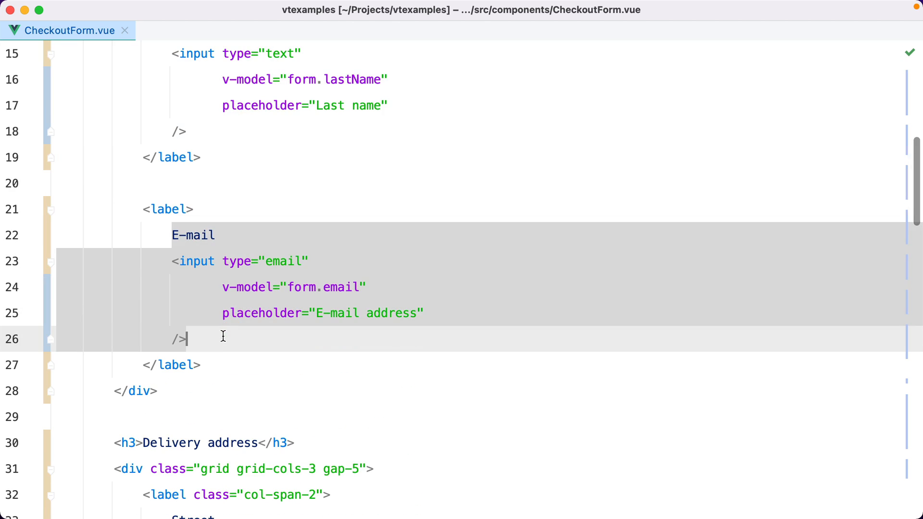
{"action": "scroll", "scroll_direction": "down", "scroll_amount": 3}
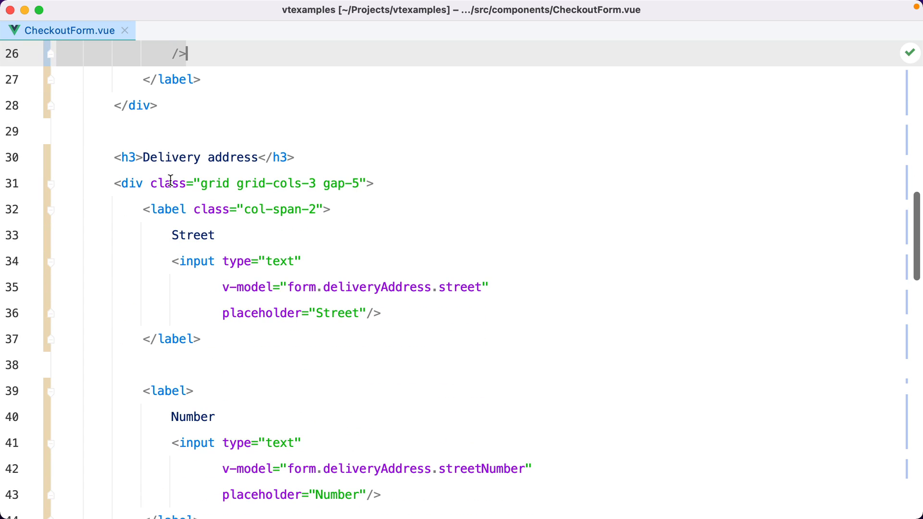
{"action": "left_click", "coordinate": [282, 287]}
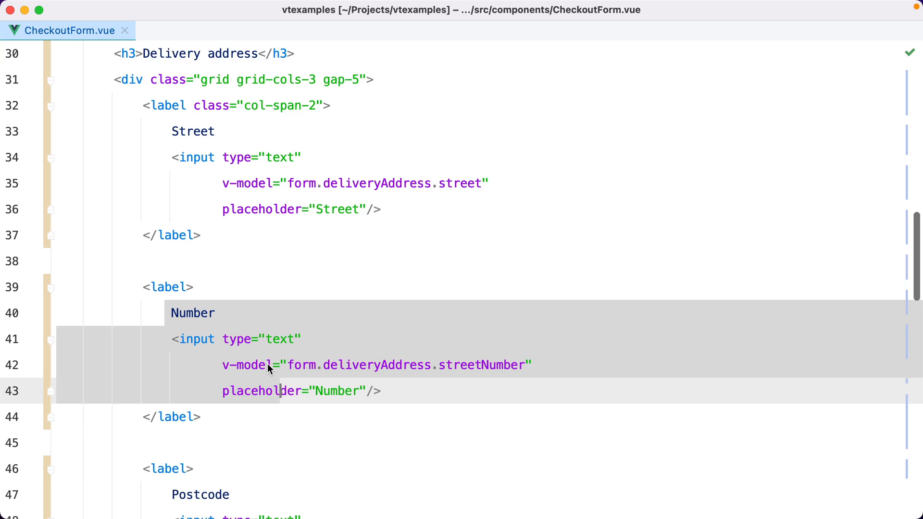
{"action": "scroll", "scroll_direction": "down", "scroll_amount": 3}
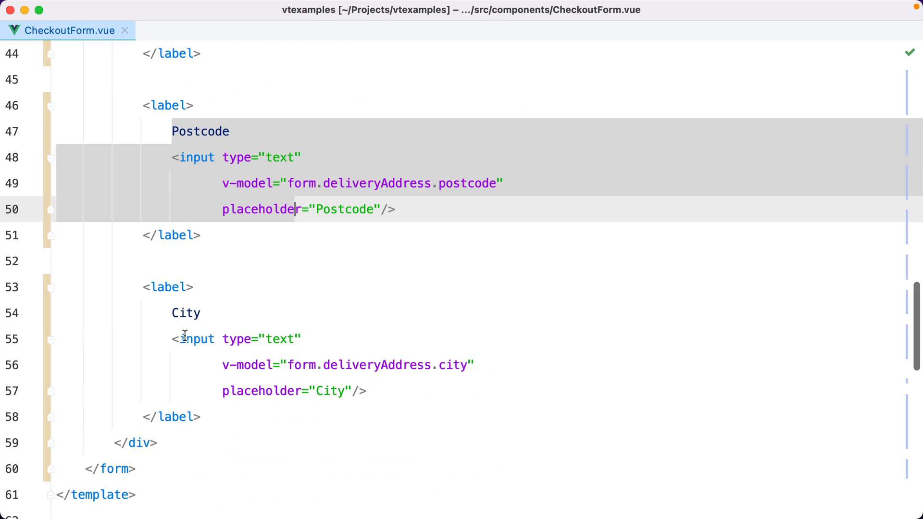
{"action": "scroll", "scroll_direction": "down", "scroll_amount": 3}
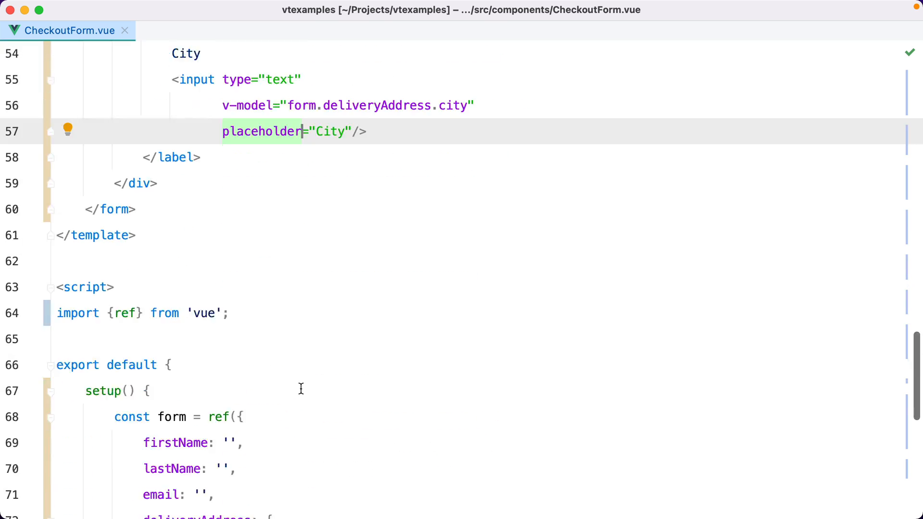
{"action": "scroll", "scroll_direction": "down", "scroll_amount": 3}
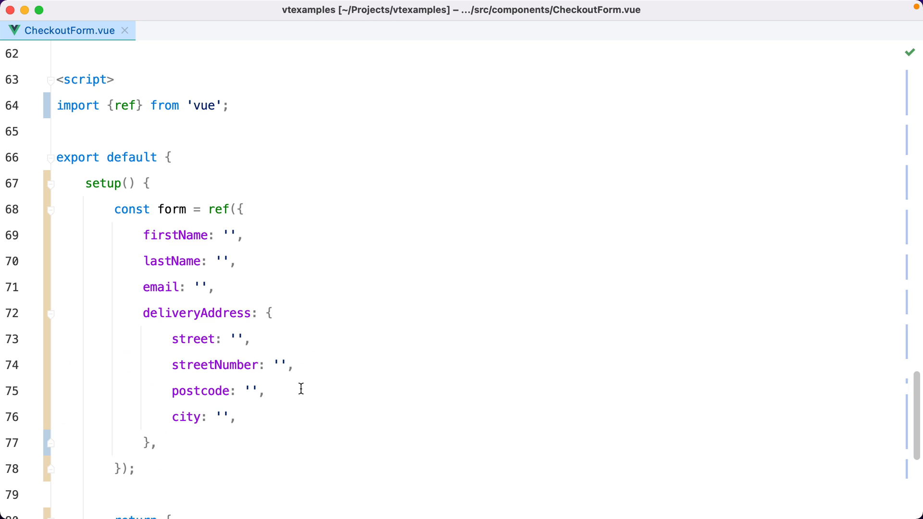
{"action": "mouse_move", "coordinate": [196, 360]}
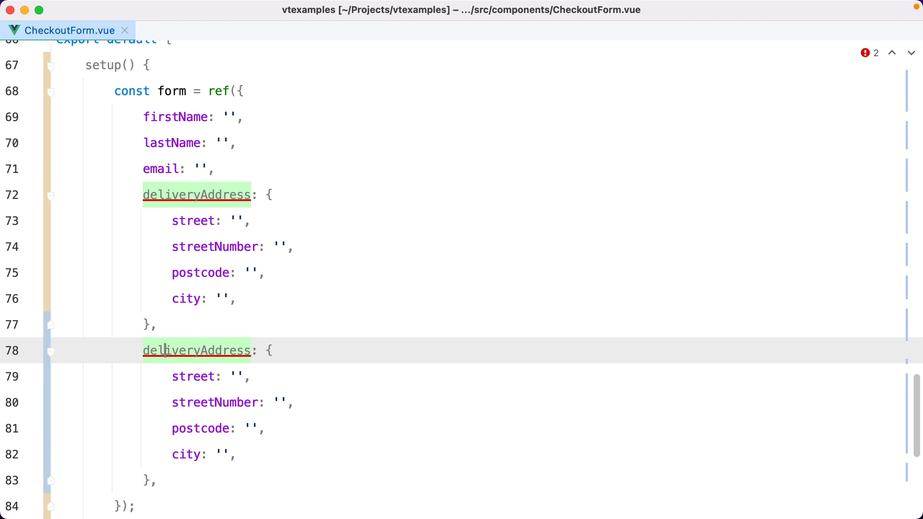
Duplicate the deliveryAddress object in setup() and rename the copy billingAddress
{"action": "type", "text": "billingAddress"}
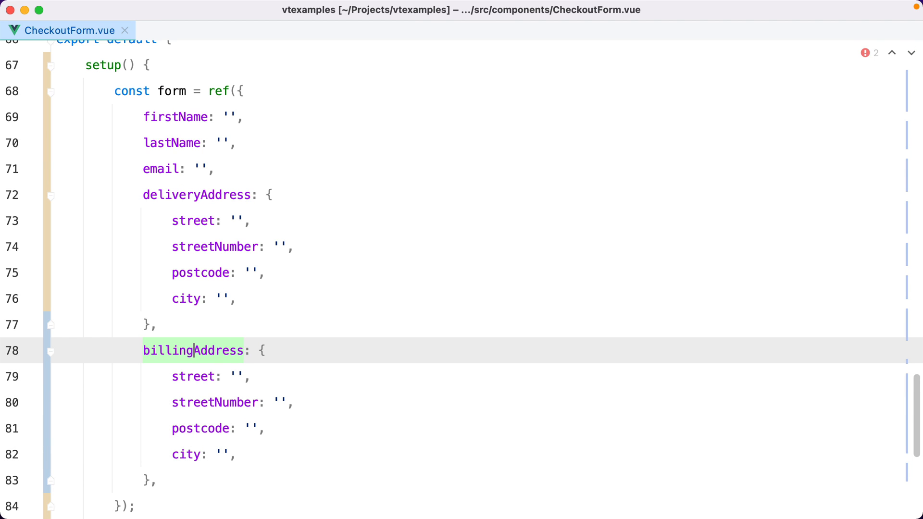
{"action": "scroll", "scroll_direction": "up", "scroll_amount": 3}
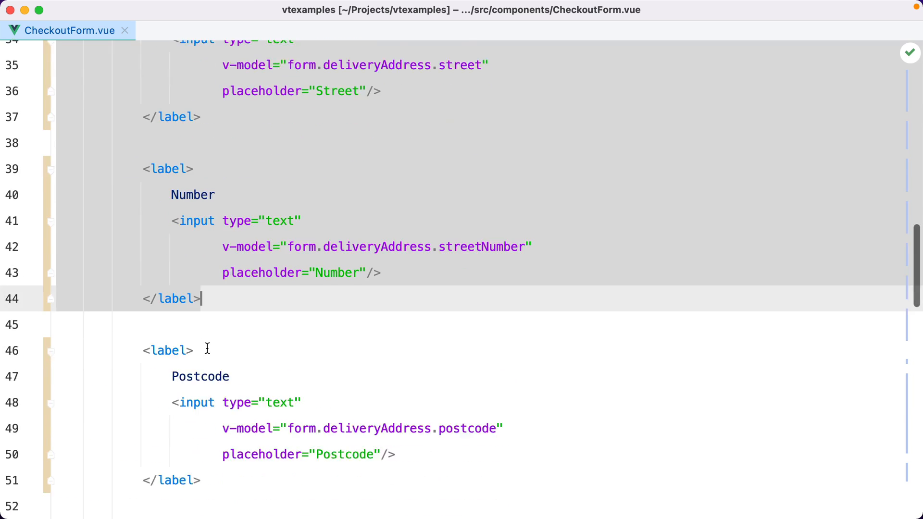
{"action": "scroll", "scroll_direction": "down", "scroll_amount": 3}
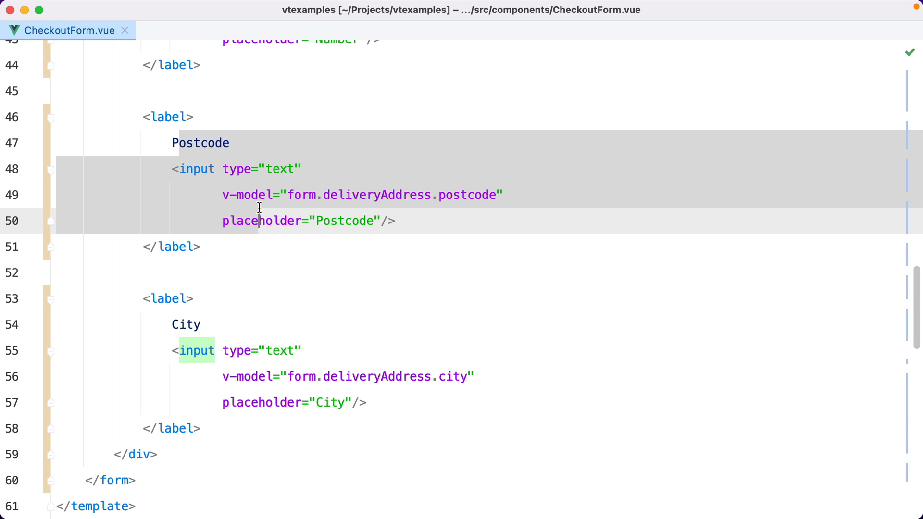
{"action": "mouse_move", "coordinate": [264, 212]}
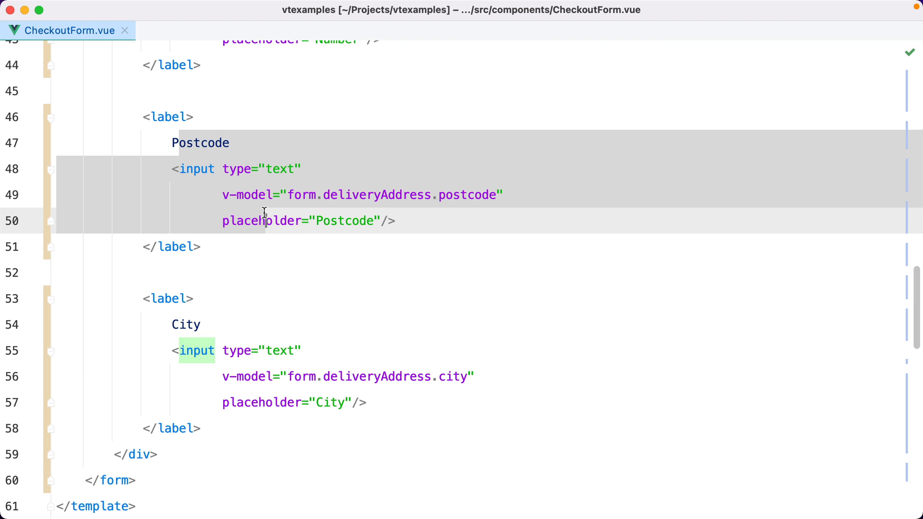
Insert an <AddressFieldGroup/> tag above the Delivery address heading, opened for attributes
{"action": "scroll", "scroll_direction": "up", "scroll_amount": 3}
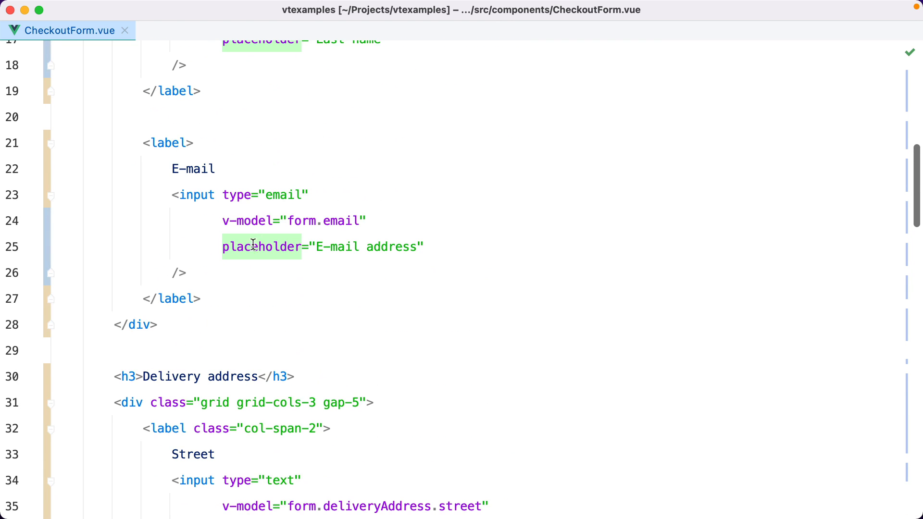
{"action": "type", "text": "Ad"}
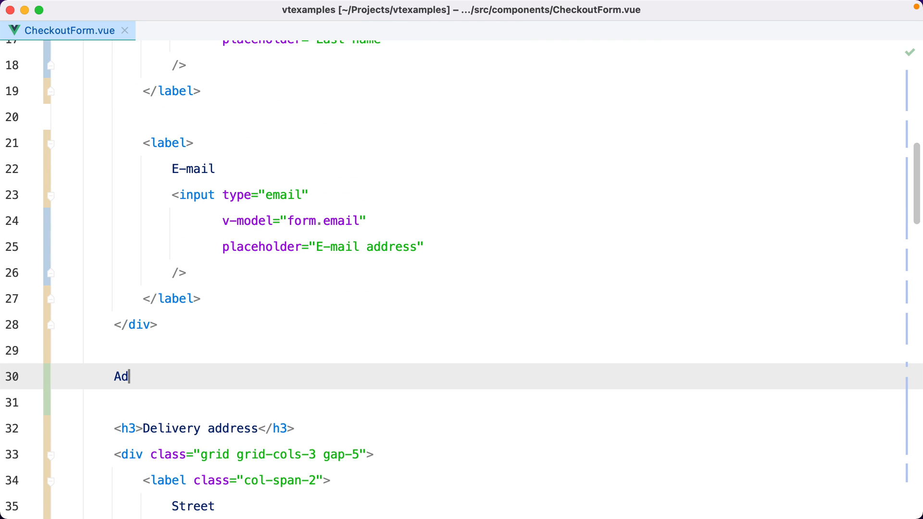
{"action": "type", "text": "dressFieldG"}
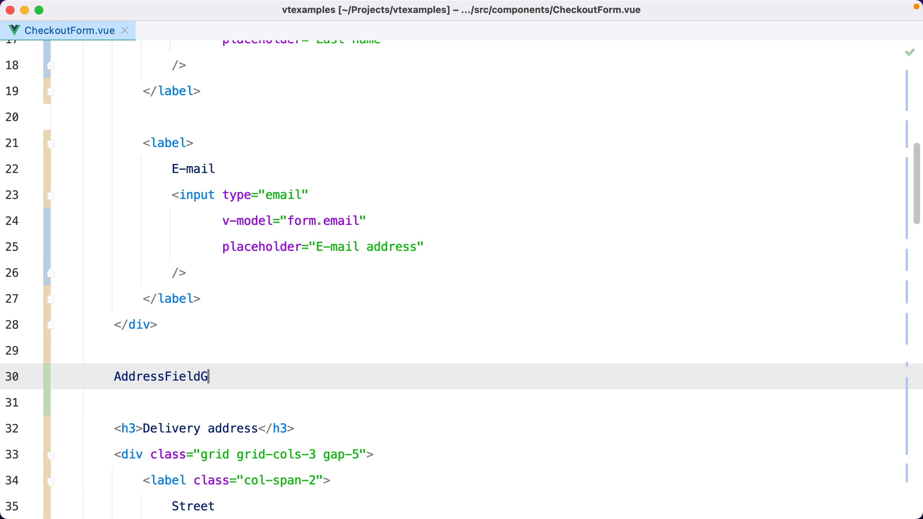
{"action": "type", "text": "roup/>"}
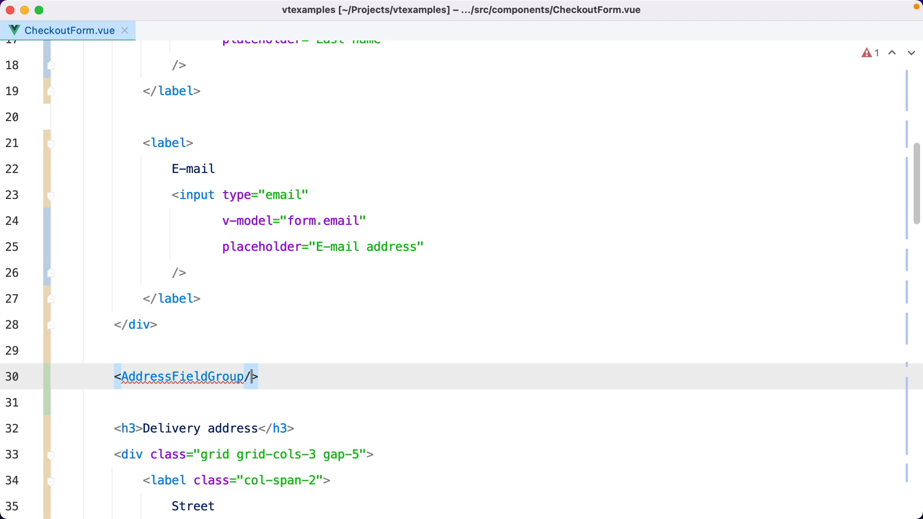
{"action": "key", "text": "enter"}
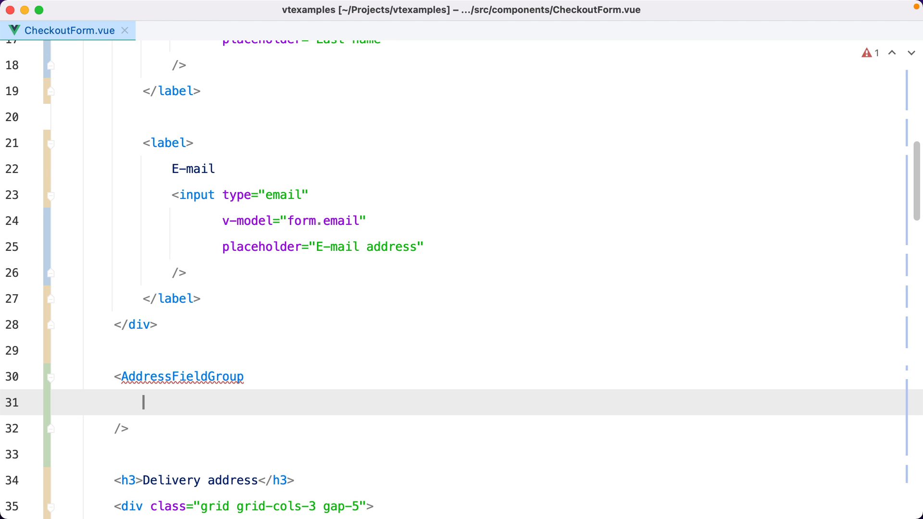
Add v-model:street, streetNumber, postcode and city bound to form.deliveryAddress fields
{"action": "type", "text": "v"}
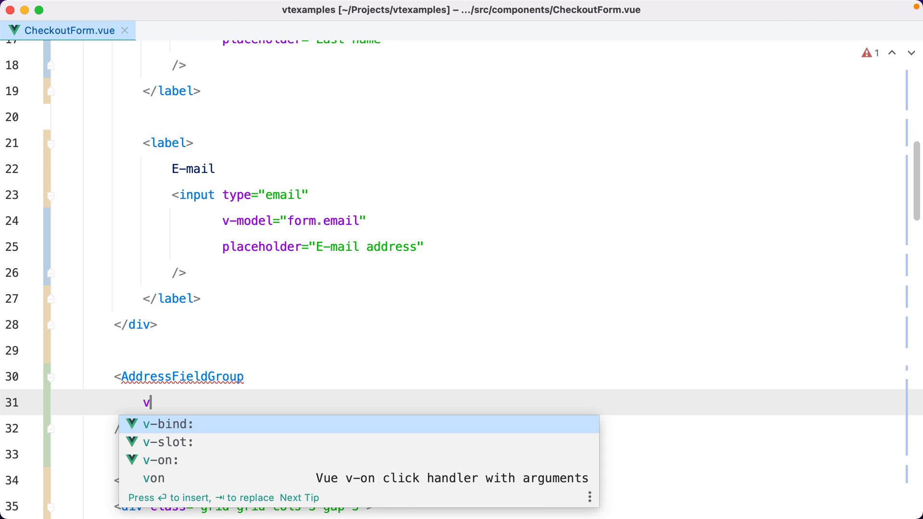
{"action": "type", "text": "-model"}
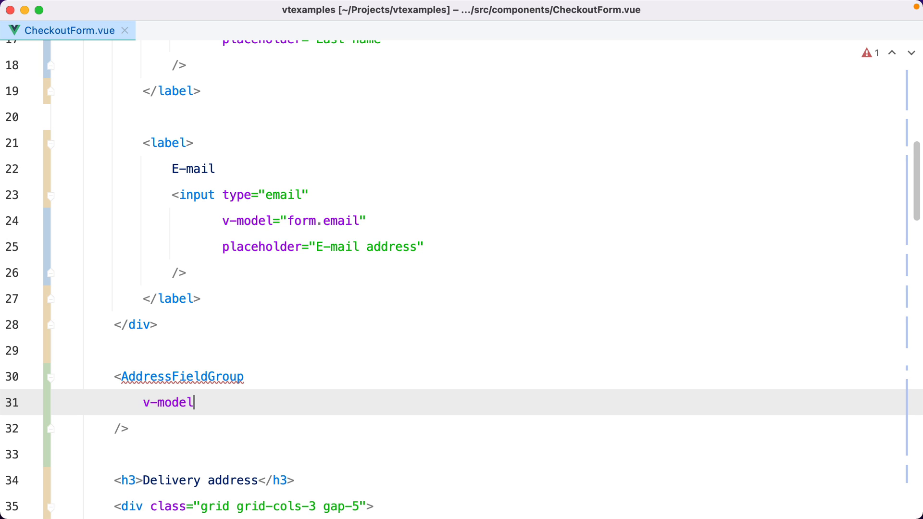
{"action": "type", "text": ":"}
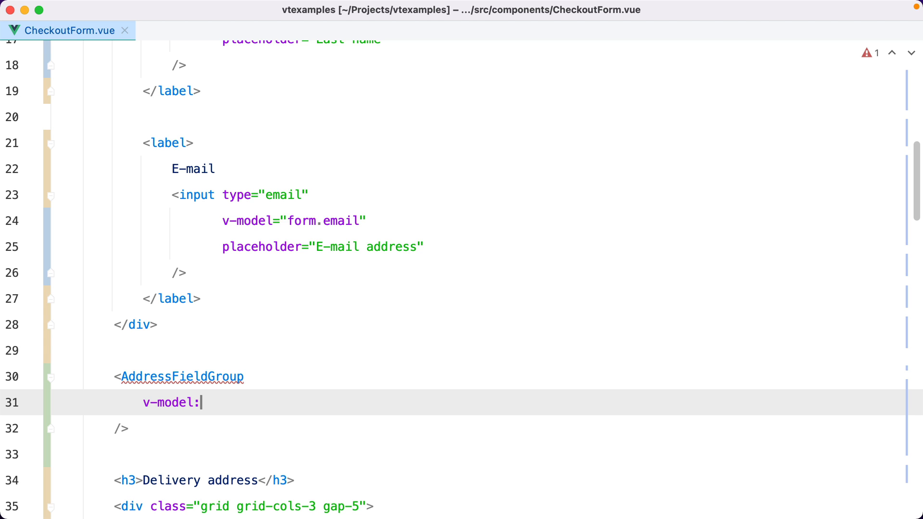
{"action": "type", "text": "street=\""}
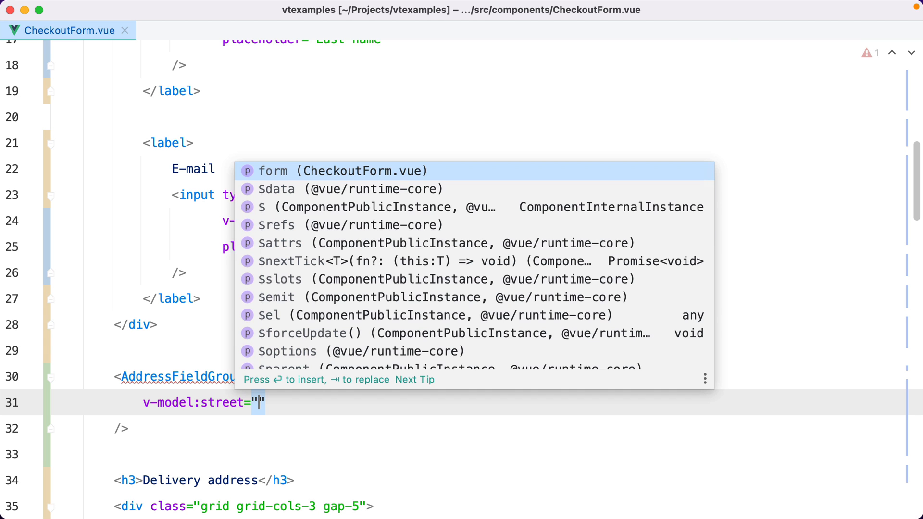
{"action": "type", "text": "form."}
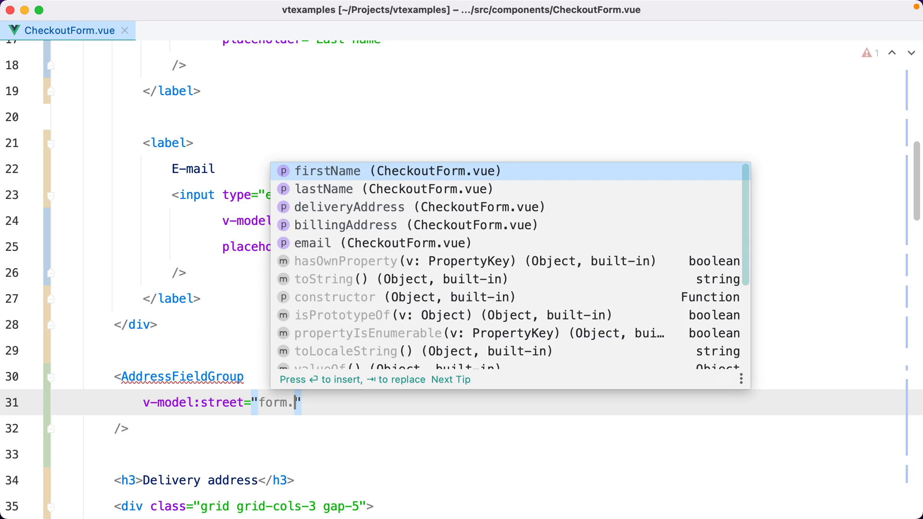
{"action": "type", "text": "deliveryAddress.street"}
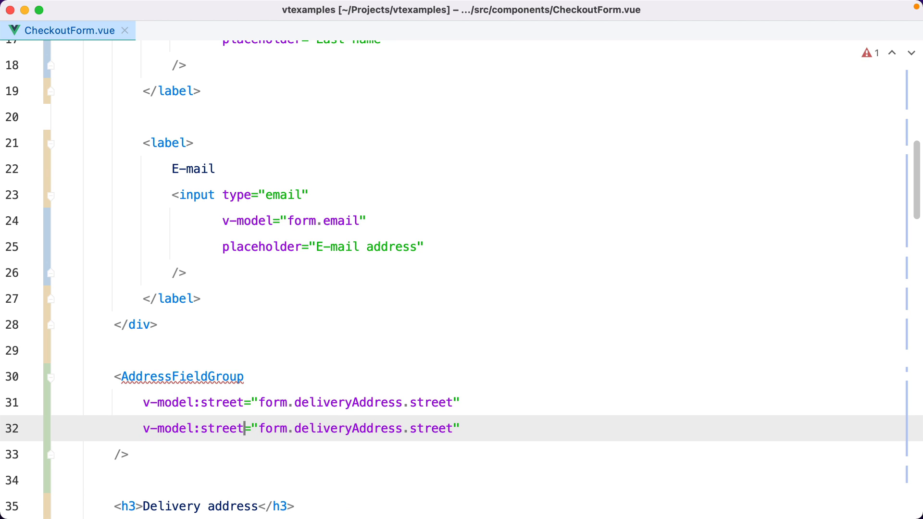
{"action": "type", "text": "Number"}
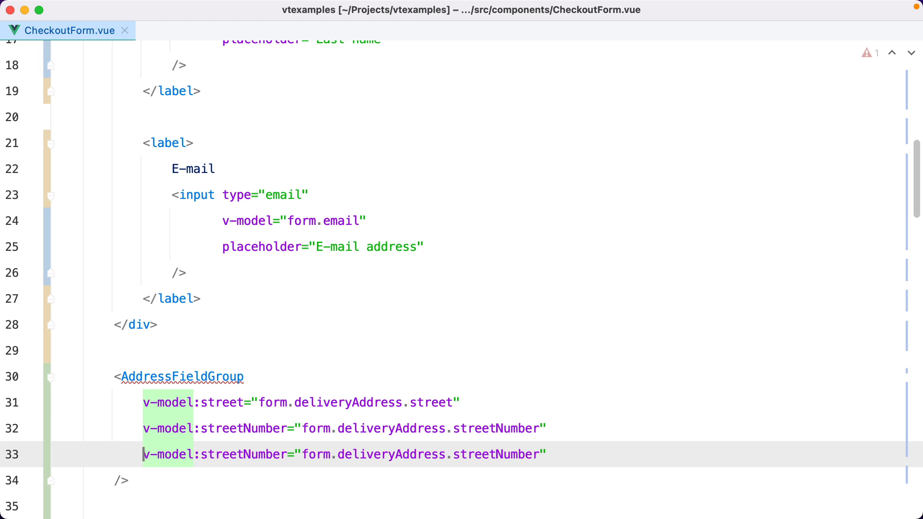
{"action": "double_click", "coordinate": [496, 454]}
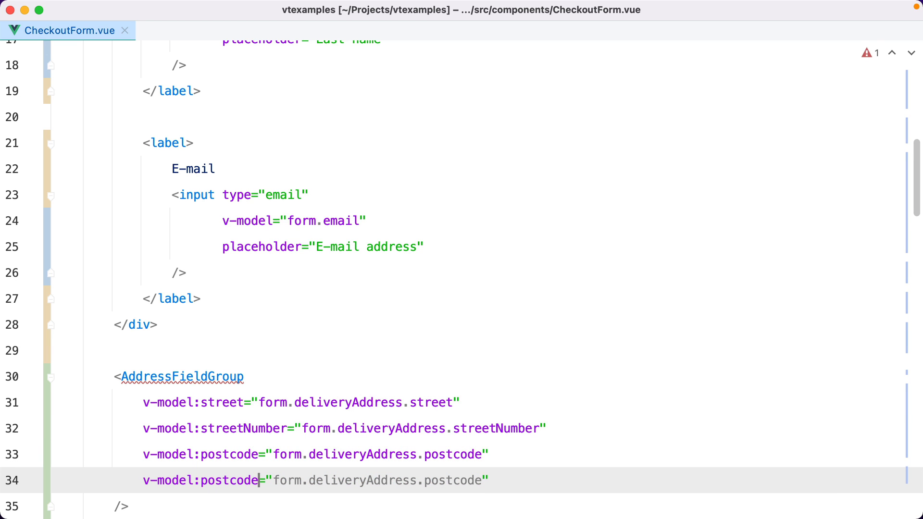
{"action": "type", "text": "city"}
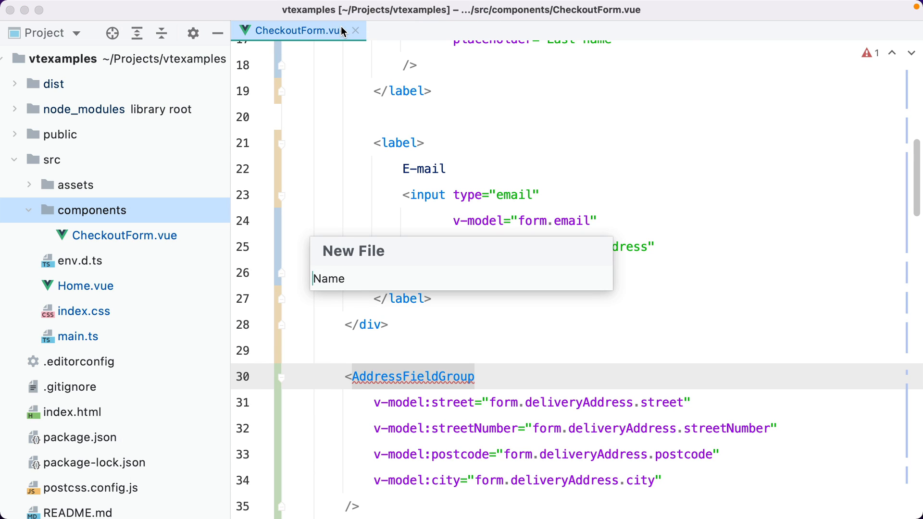
Create AddressFieldGroup.vue with a template block, then return to CheckoutForm.vue
{"action": "type", "text": "AddressFieldGroup.vue"}
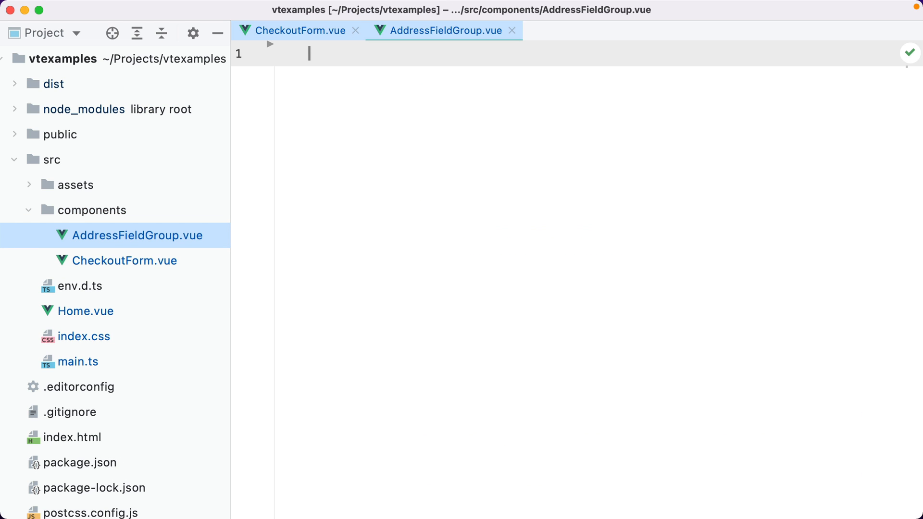
{"action": "type", "text": "template>"}
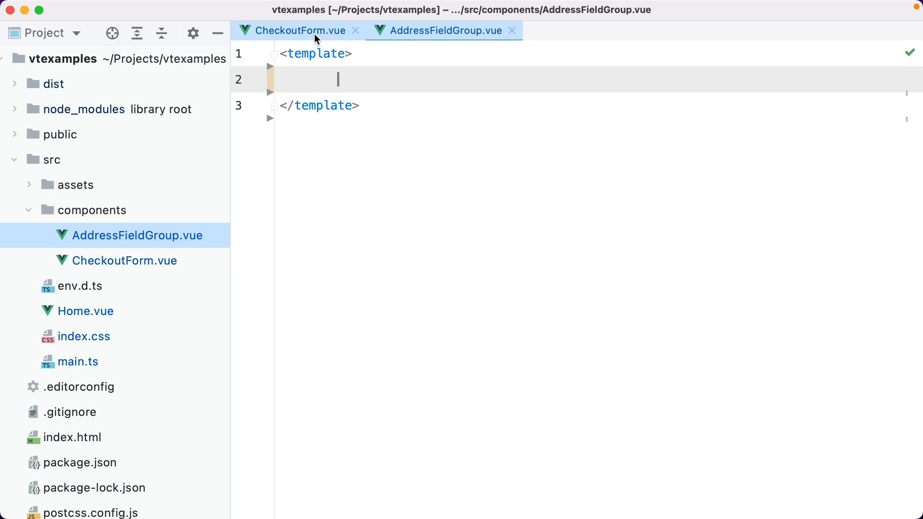
{"action": "left_click", "coordinate": [302, 30]}
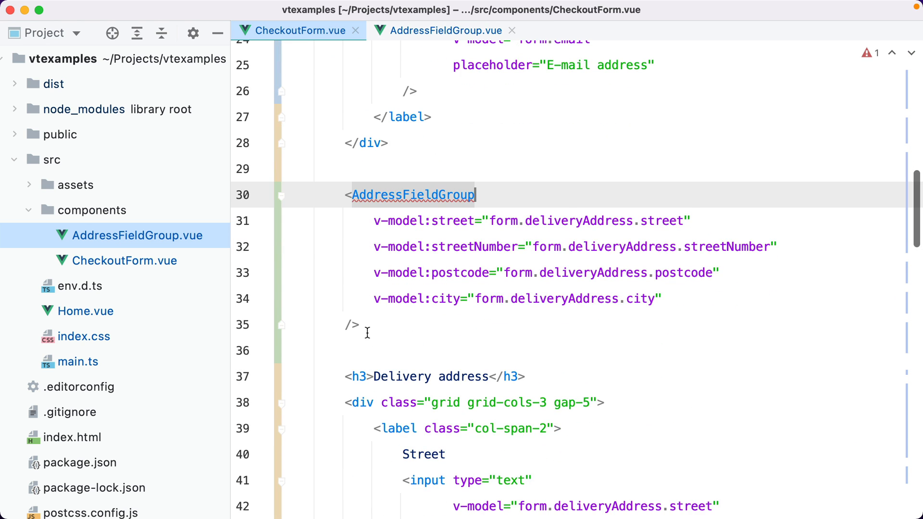
{"action": "scroll", "scroll_direction": "down", "scroll_amount": 3}
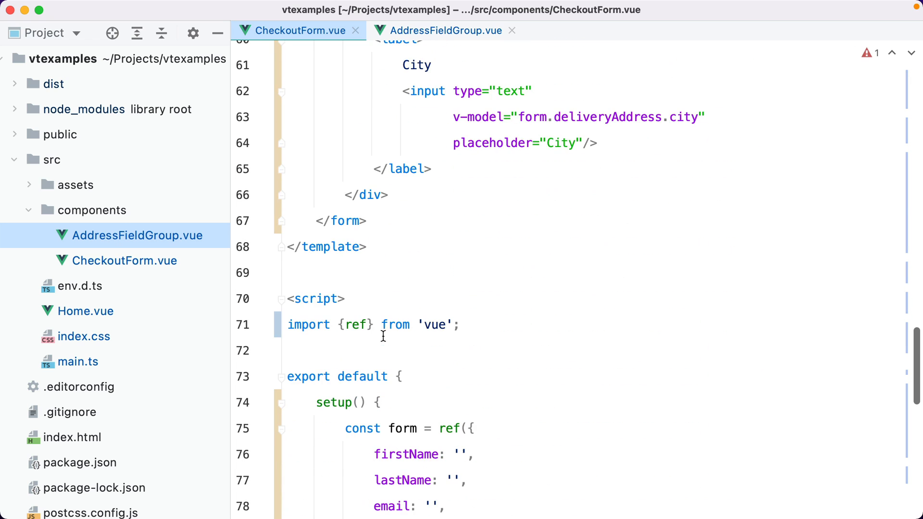
{"action": "left_click", "coordinate": [445, 30]}
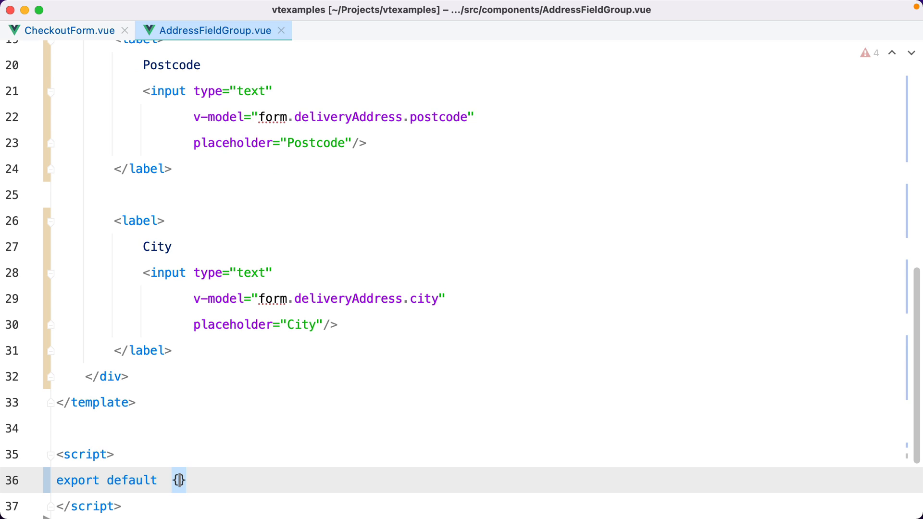
Declare props street, streetNumber, postcode and city, each type String with default ''
{"action": "type", "text": "props: {"}
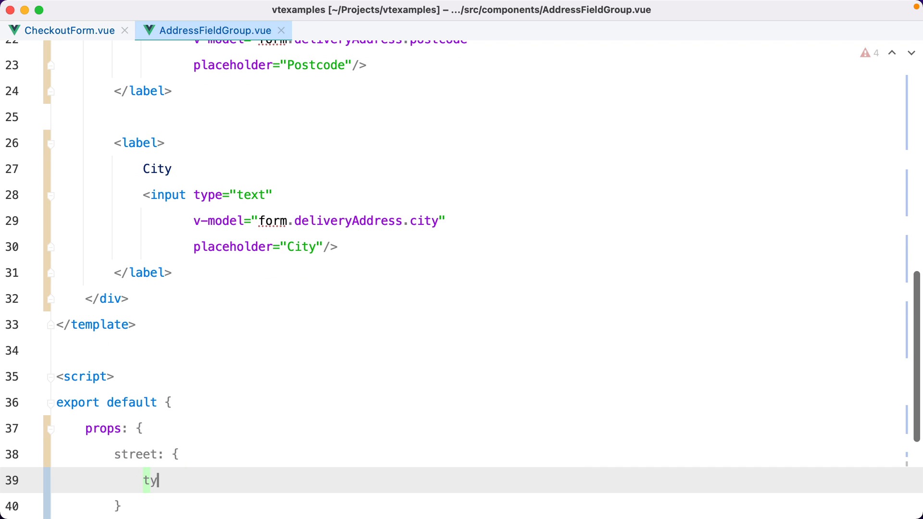
{"action": "type", "text": "pe:S"}
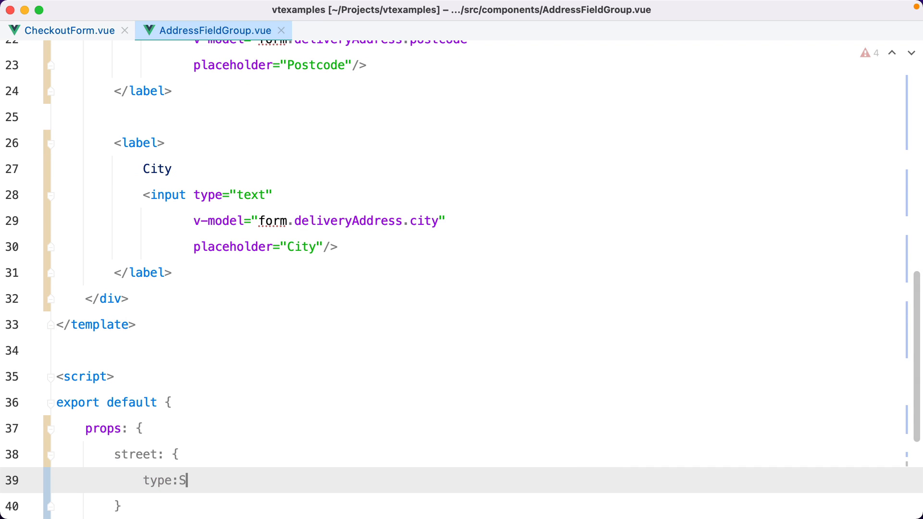
{"action": "type", "text": "tring,"}
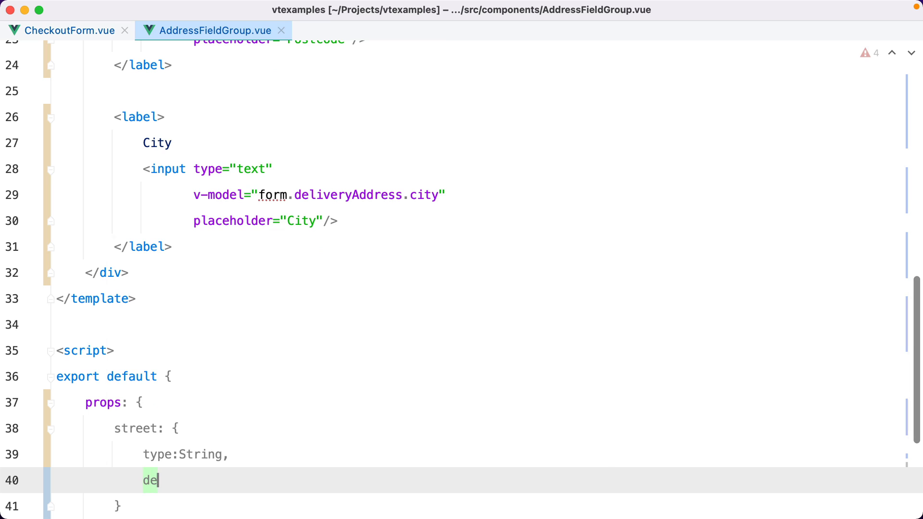
{"action": "type", "text": "fault:"}
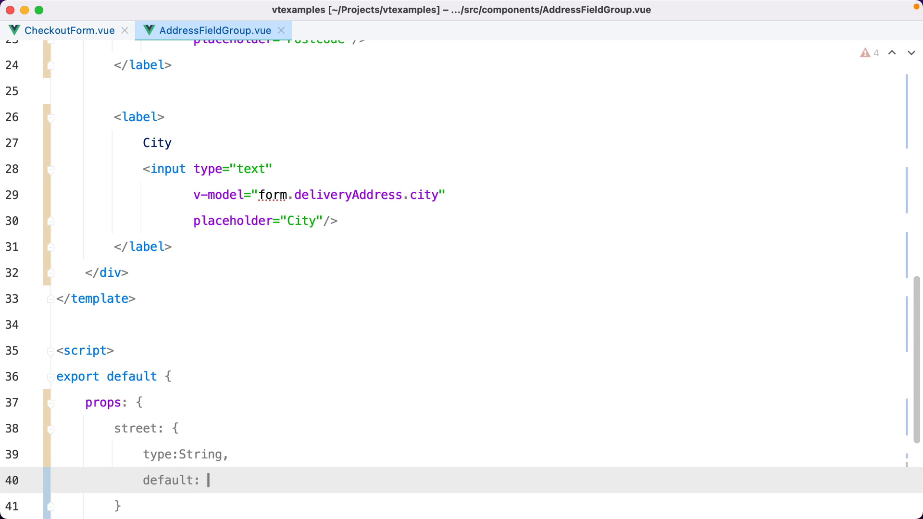
{"action": "type", "text": "'',"}
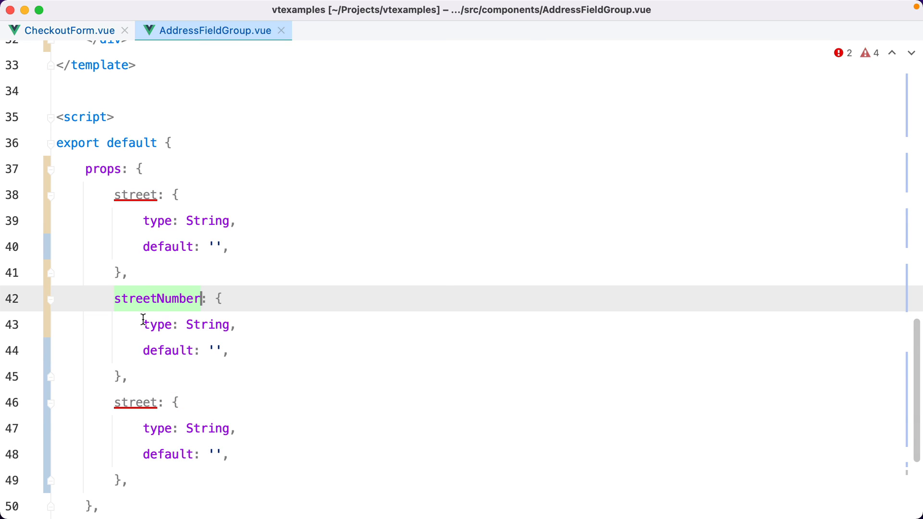
{"action": "type", "text": "postcod"}
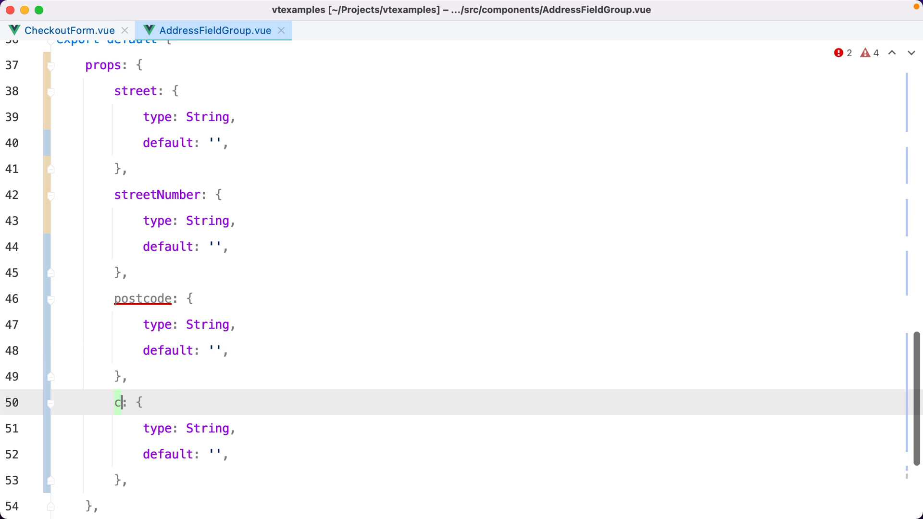
{"action": "type", "text": "ity"}
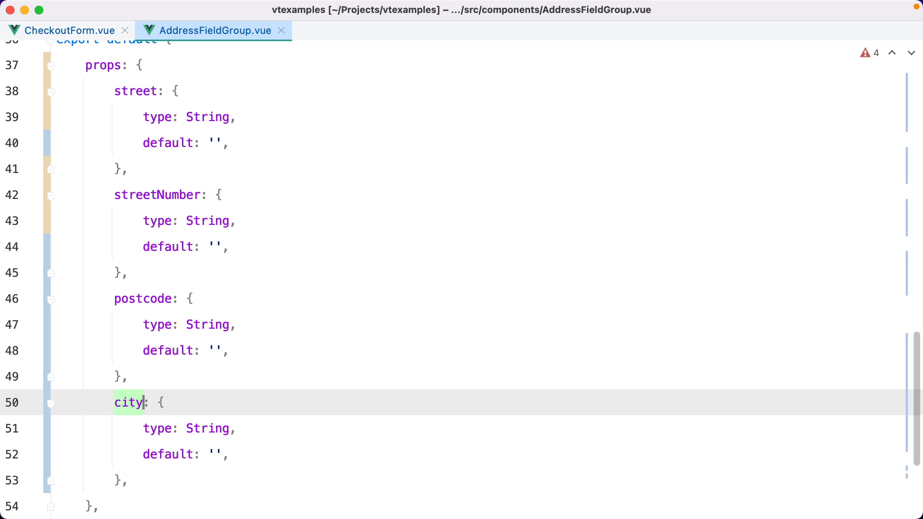
{"action": "scroll", "scroll_direction": "up", "scroll_amount": 3}
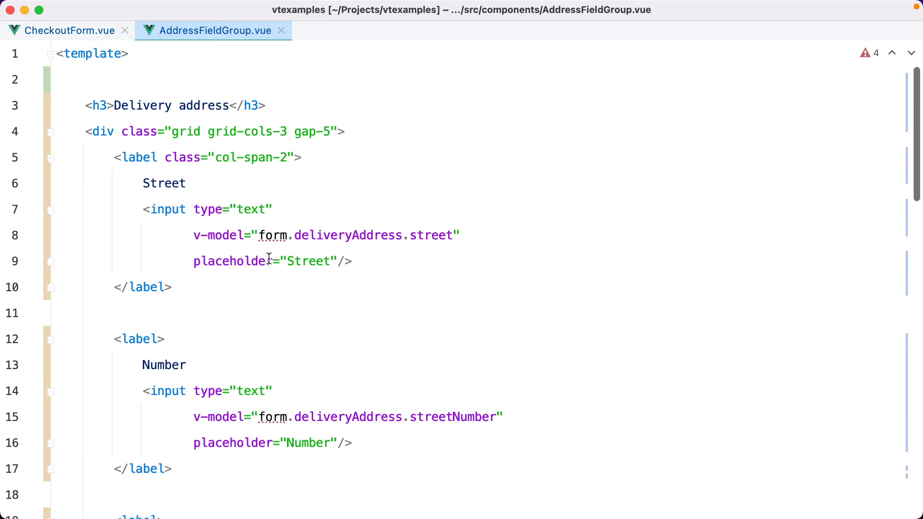
Replace the inputs' v-model bindings with :value for street, streetNumber, postcode and city
{"action": "left_click", "coordinate": [194, 235]}
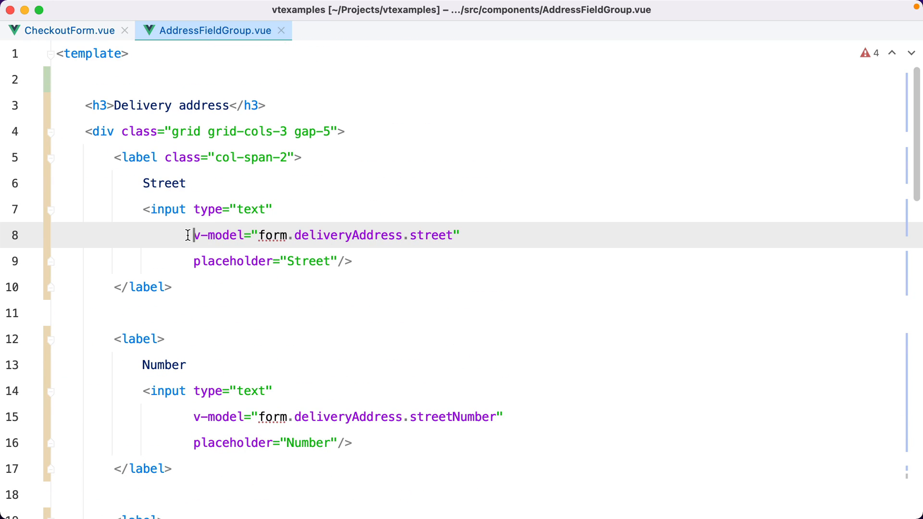
{"action": "type", "text": ":value=\"street"}
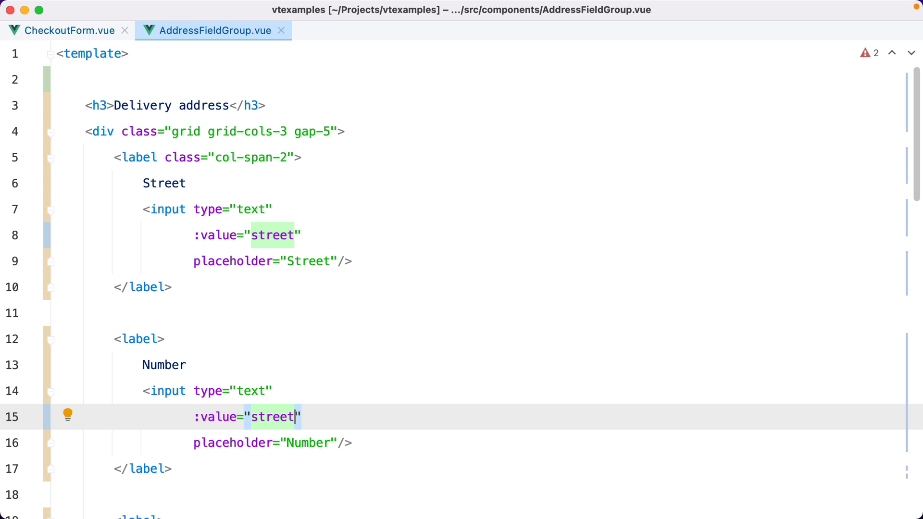
{"action": "type", "text": "Number"}
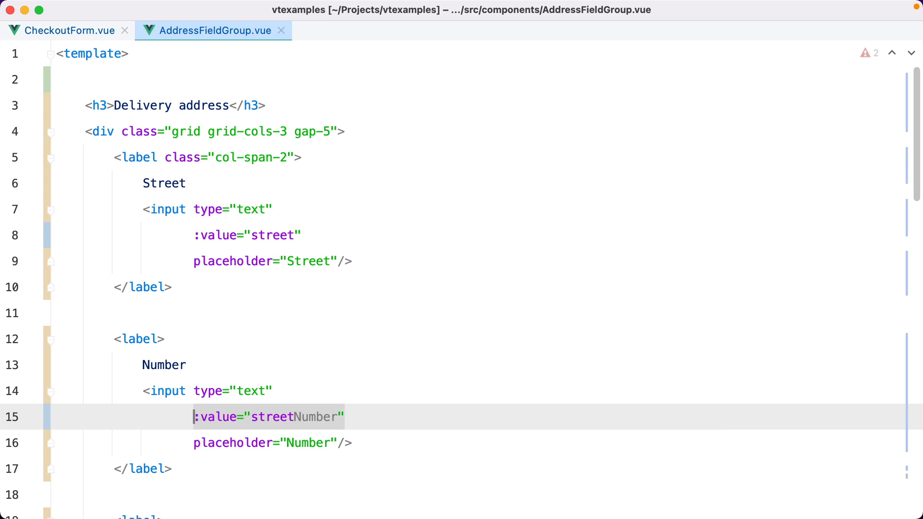
{"action": "scroll", "scroll_direction": "down", "scroll_amount": 3}
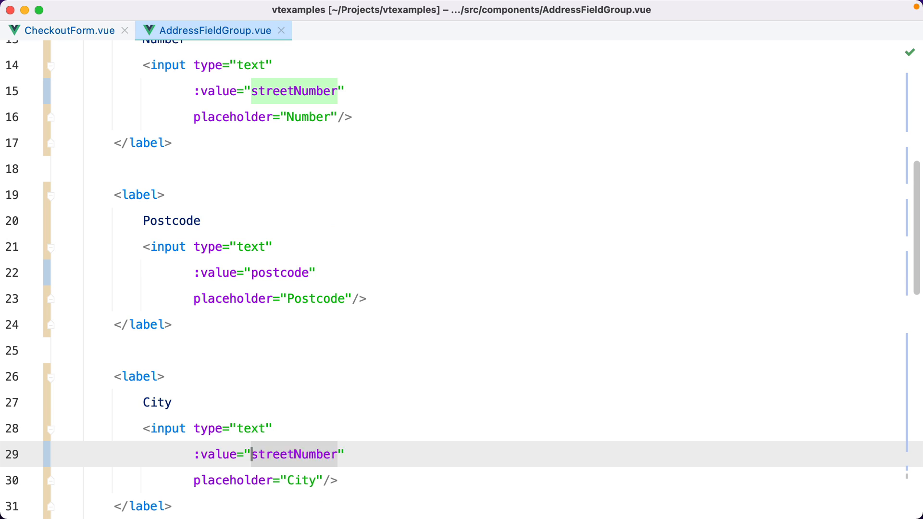
{"action": "type", "text": "city\""}
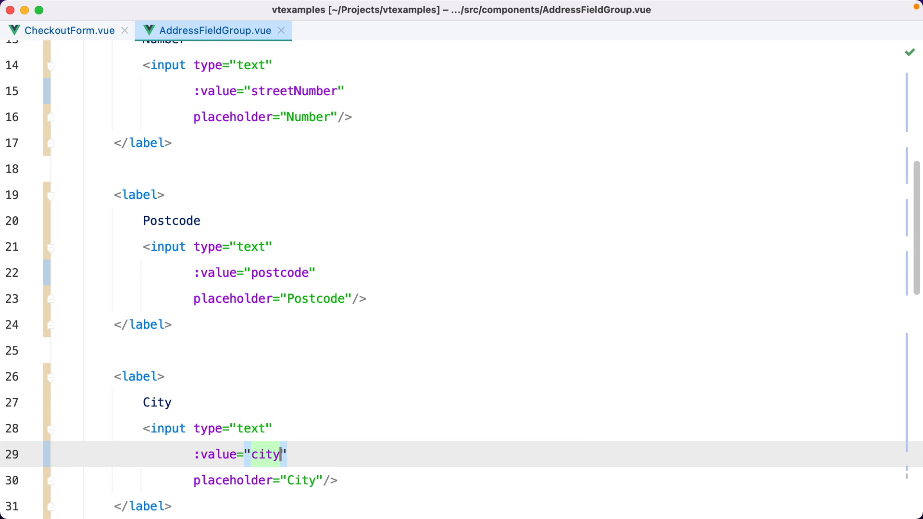
{"action": "mouse_move", "coordinate": [105, 93]}
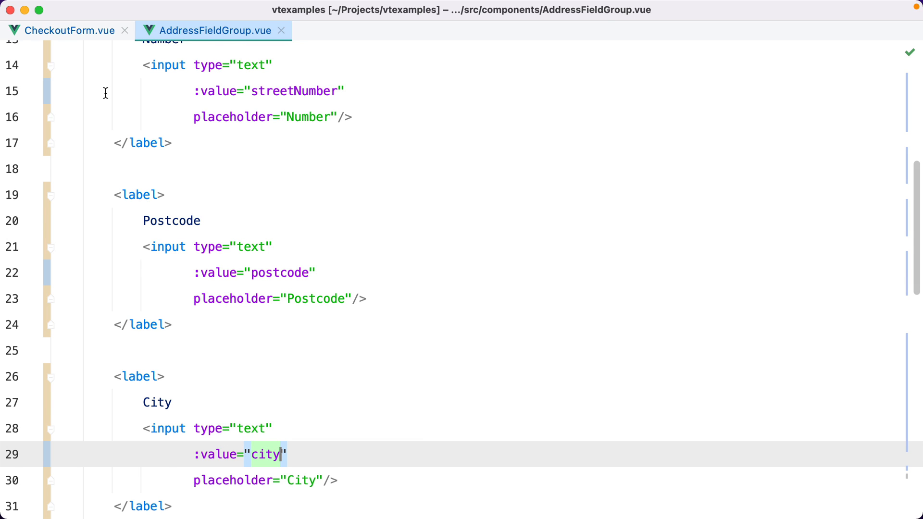
{"action": "left_click", "coordinate": [65, 29]}
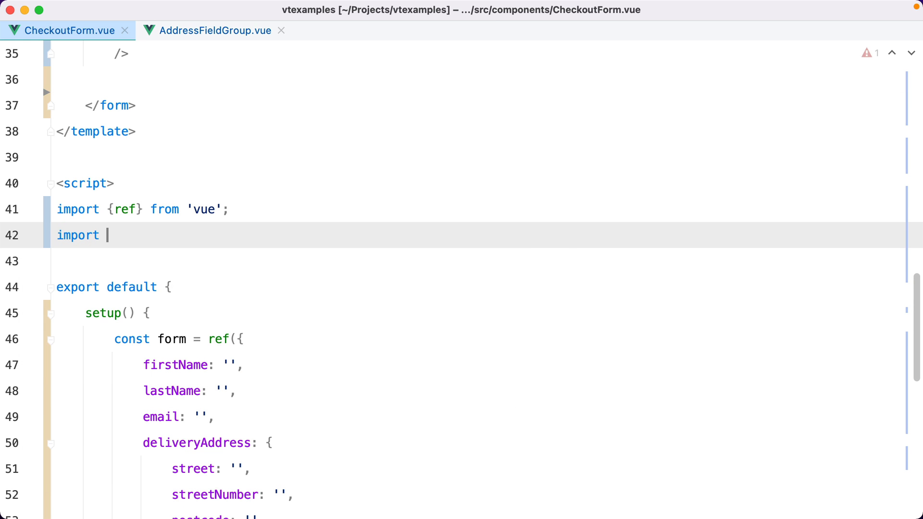
Import AddressFieldGroup from './AddressFieldGroup.vue' and register it under components
{"action": "type", "text": "AddressFieldGroup from './AddressFieldGroup';"}
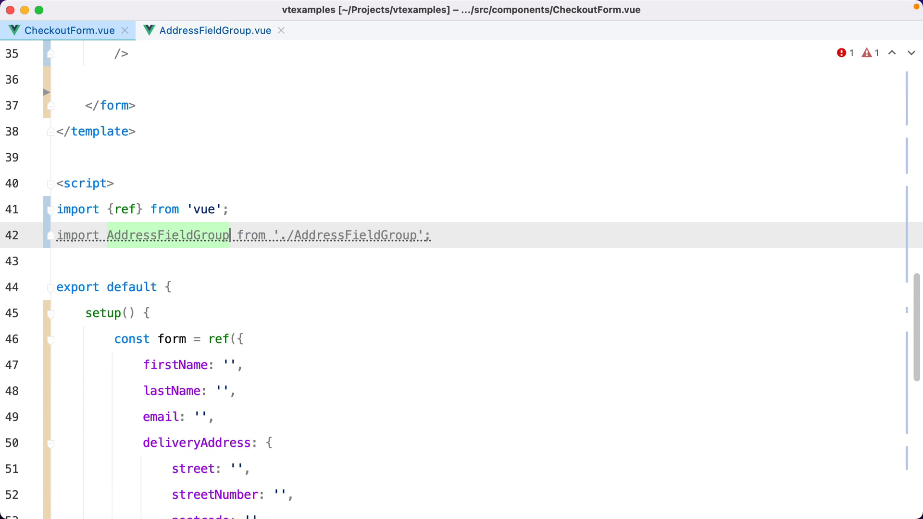
{"action": "type", "text": ".vue"}
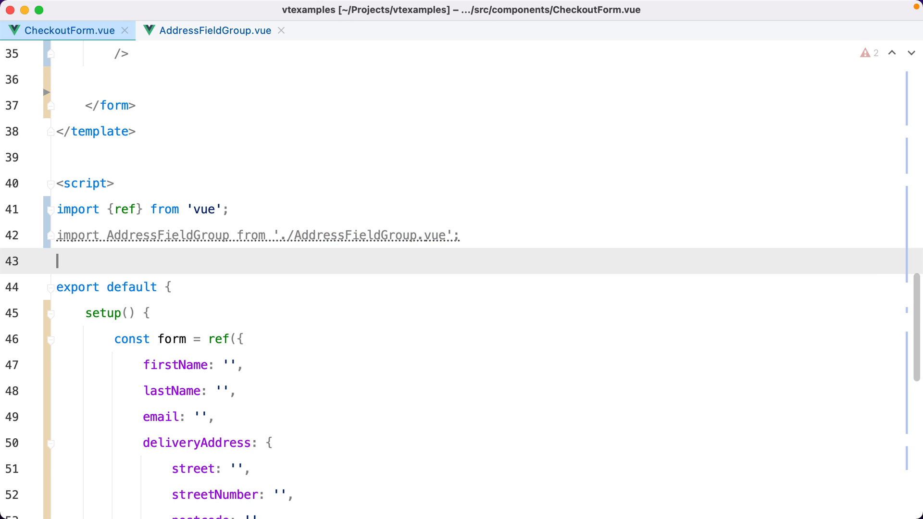
{"action": "type", "text": "components: {AddressFieldGroup"}
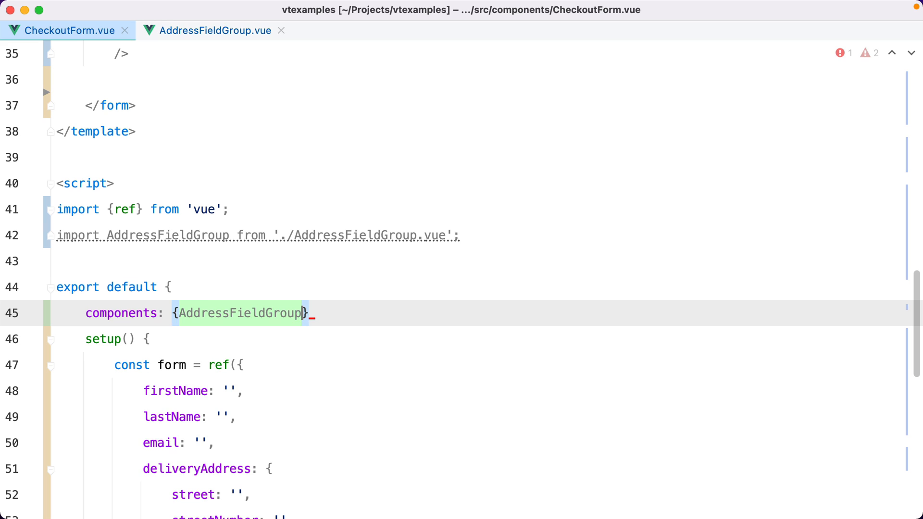
{"action": "type", "text": ","}
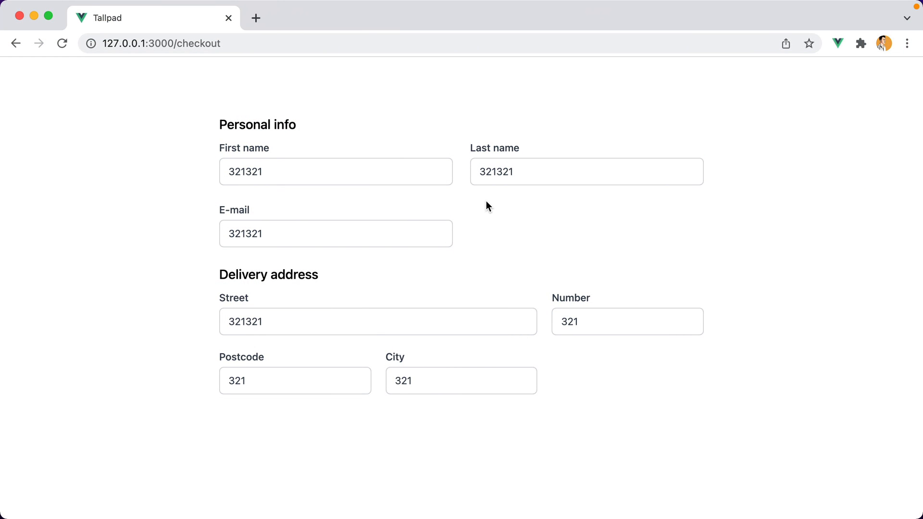
In Vue DevTools, inspect AddressFieldGroup's deliveryAddress and type Lage into the Street field
{"action": "key", "text": "F12"}
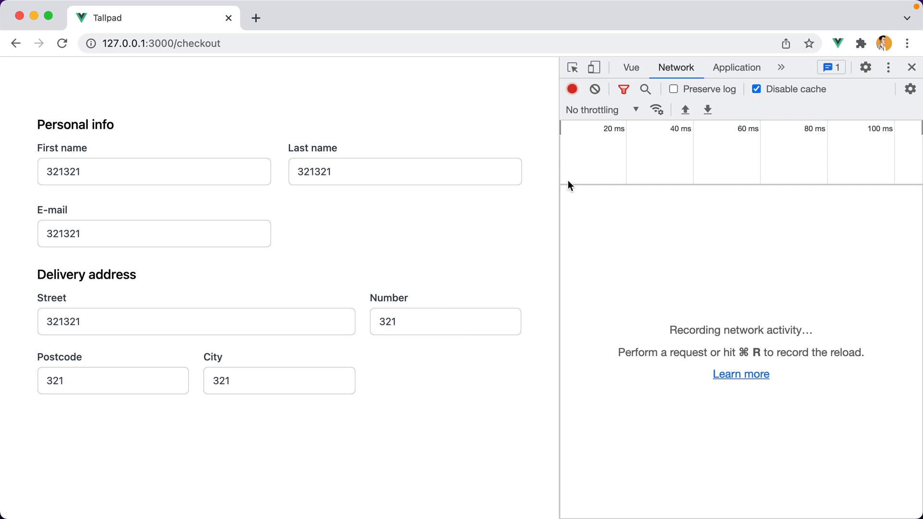
{"action": "left_click", "coordinate": [629, 67]}
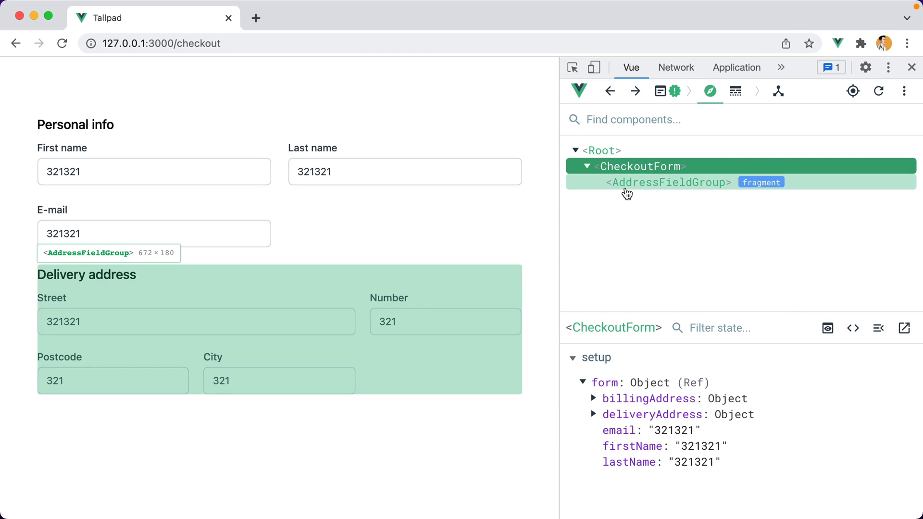
{"action": "left_click", "coordinate": [595, 414]}
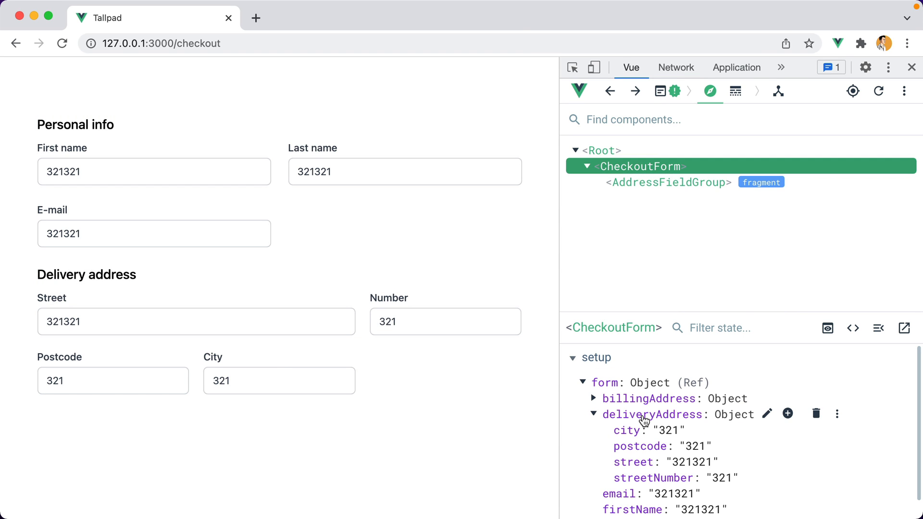
{"action": "triple_click", "coordinate": [196, 322]}
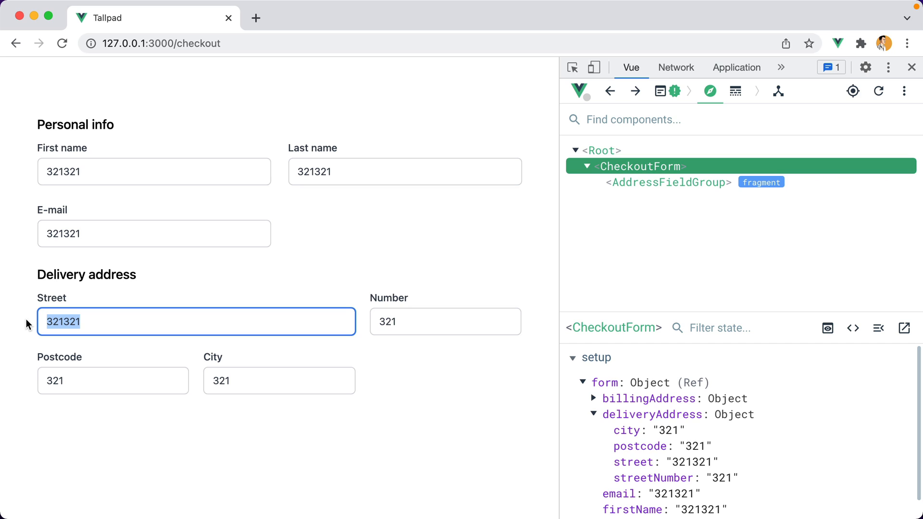
{"action": "type", "text": "Lage"}
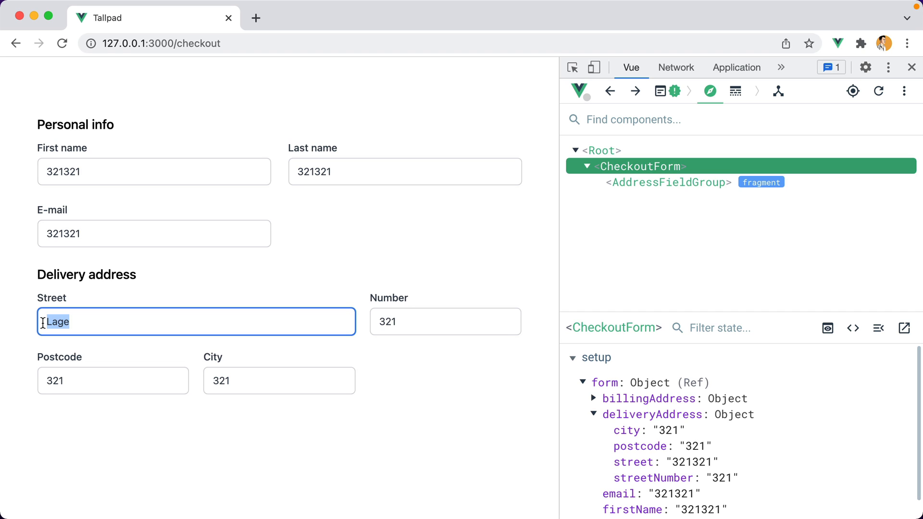
{"action": "mouse_move", "coordinate": [668, 474]}
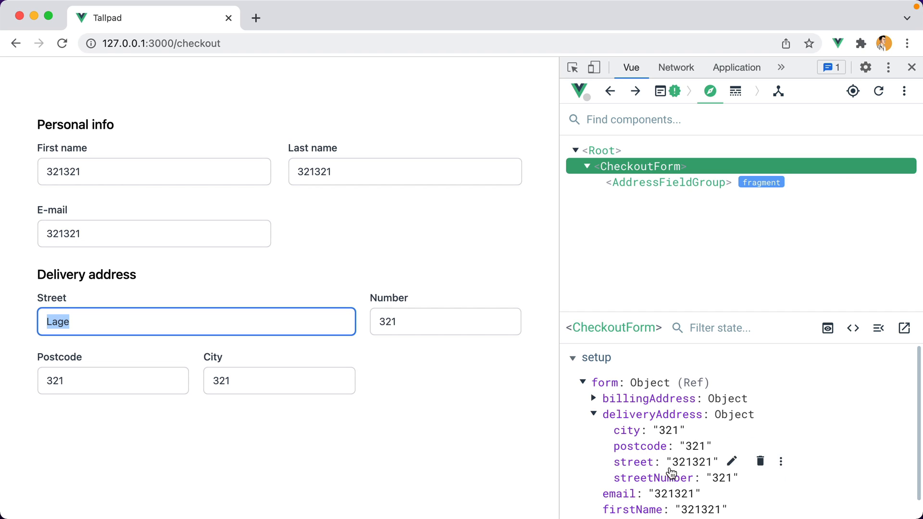
{"action": "mouse_move", "coordinate": [698, 472]}
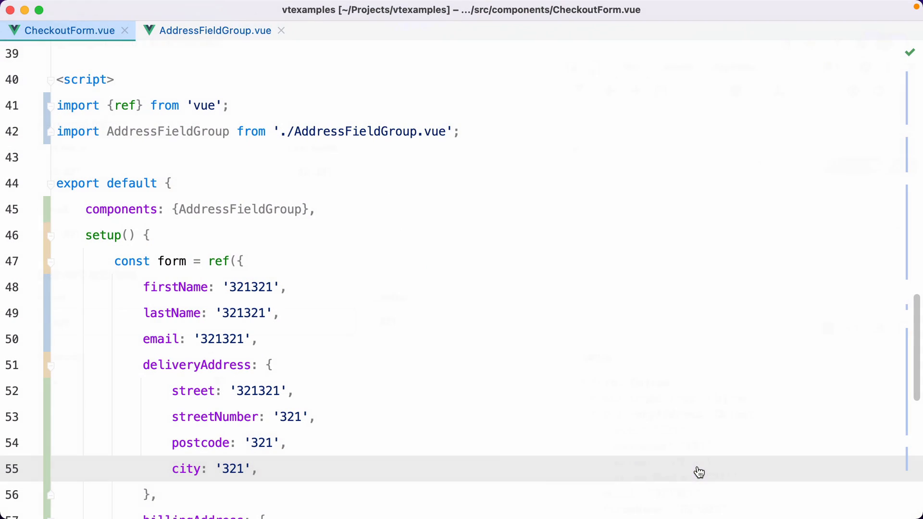
{"action": "left_click", "coordinate": [215, 29]}
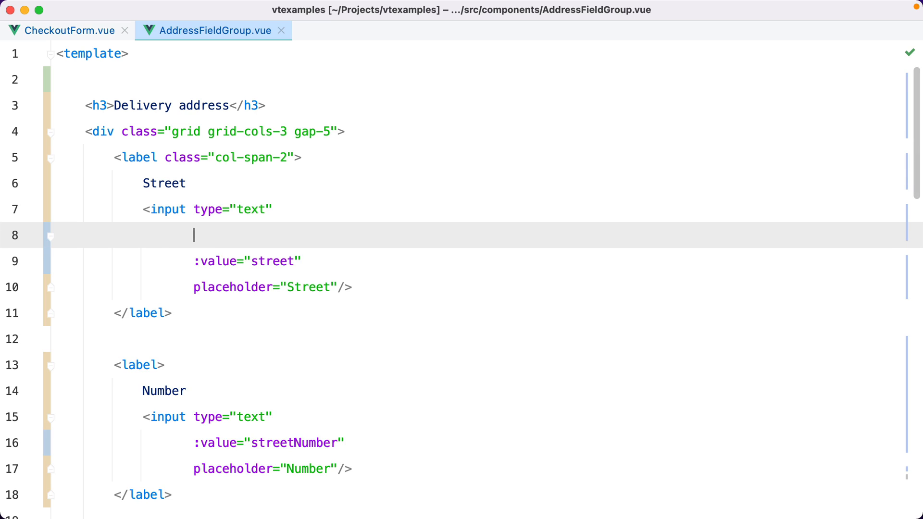
{"action": "type", "text": "@input=\""}
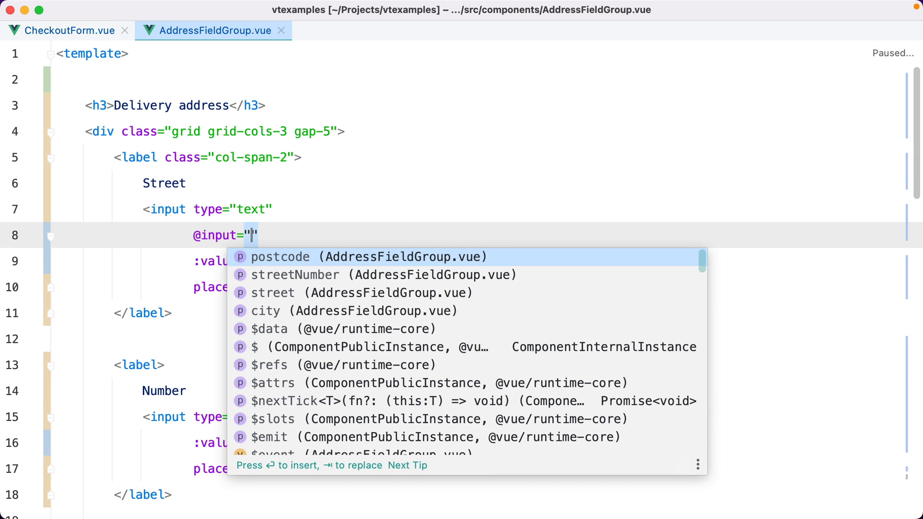
{"action": "type", "text": "$emit()"}
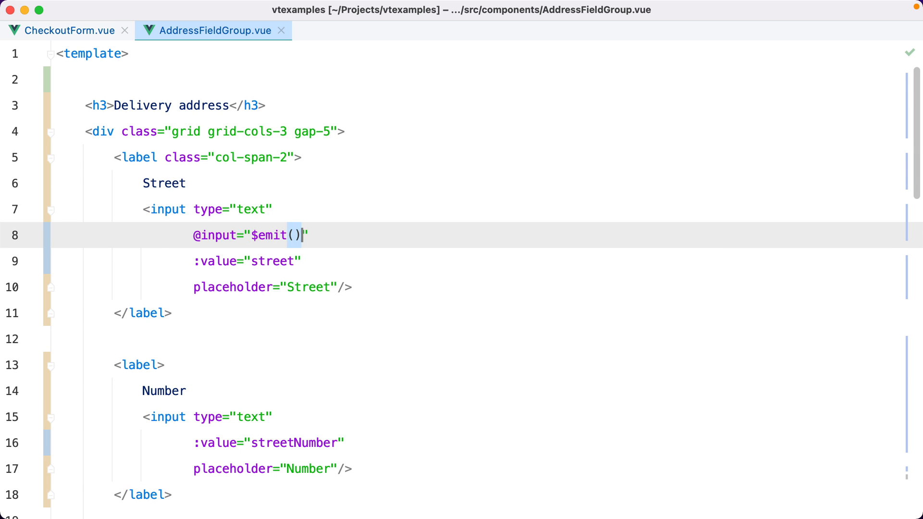
{"action": "type", "text": "'update'"}
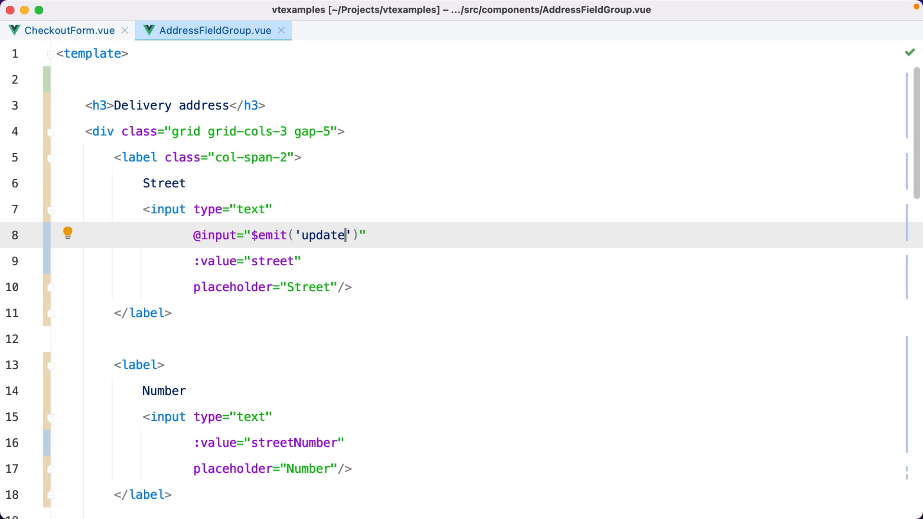
{"action": "type", "text": ":"}
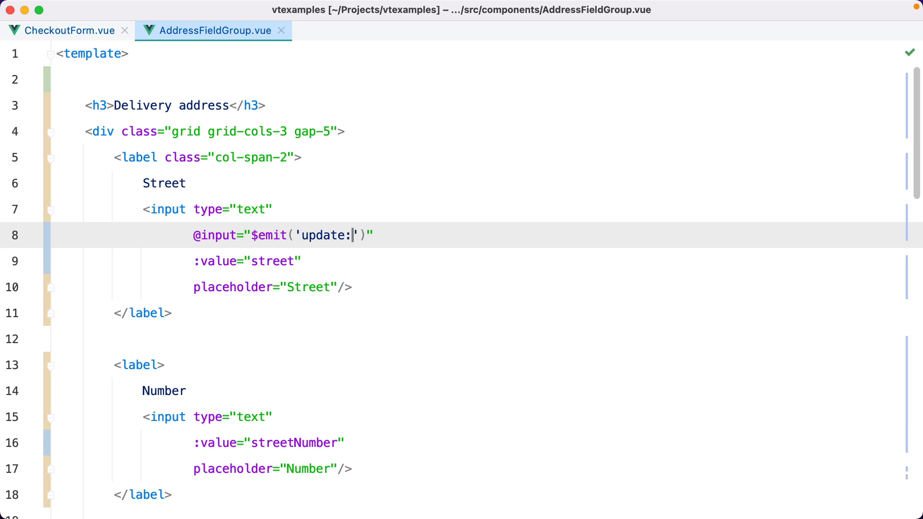
{"action": "type", "text": "street"}
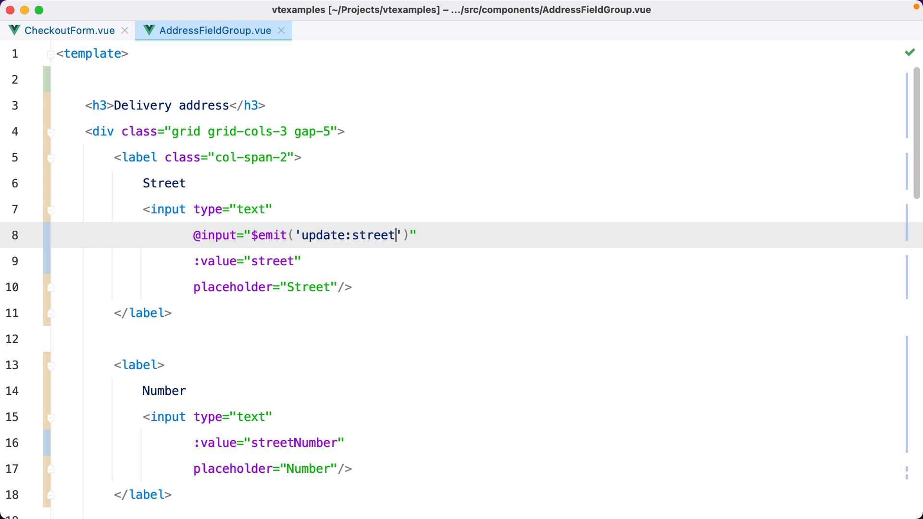
{"action": "type", "text": ", $even"}
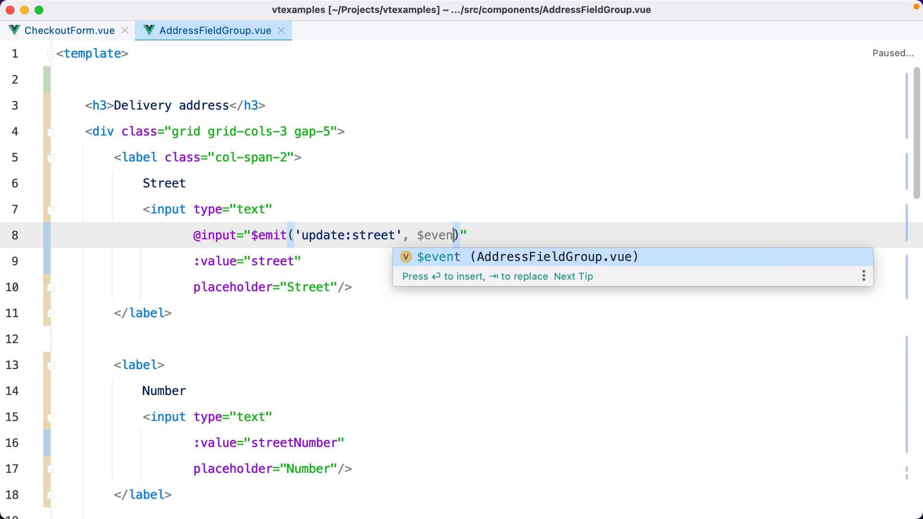
{"action": "type", "text": "t.target.value"}
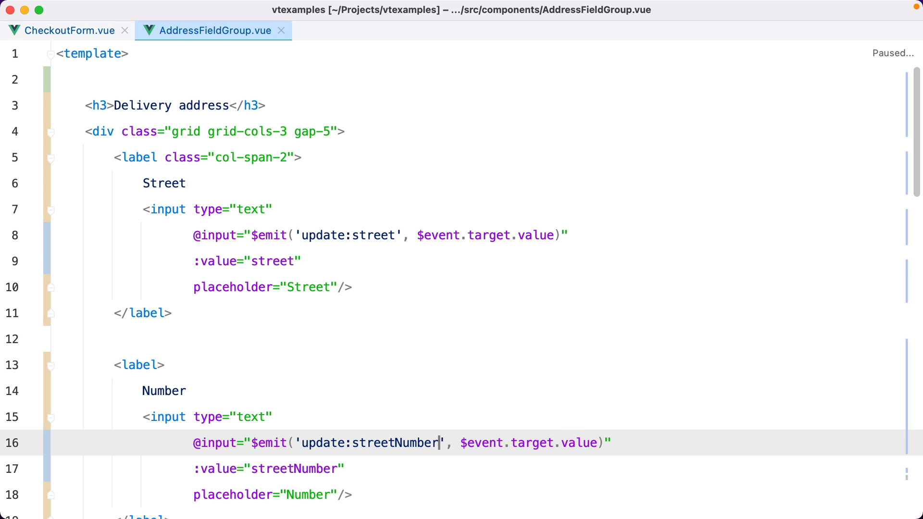
Add matching update emits to the streetNumber, postcode and city inputs
{"action": "scroll", "scroll_direction": "down", "scroll_amount": 3}
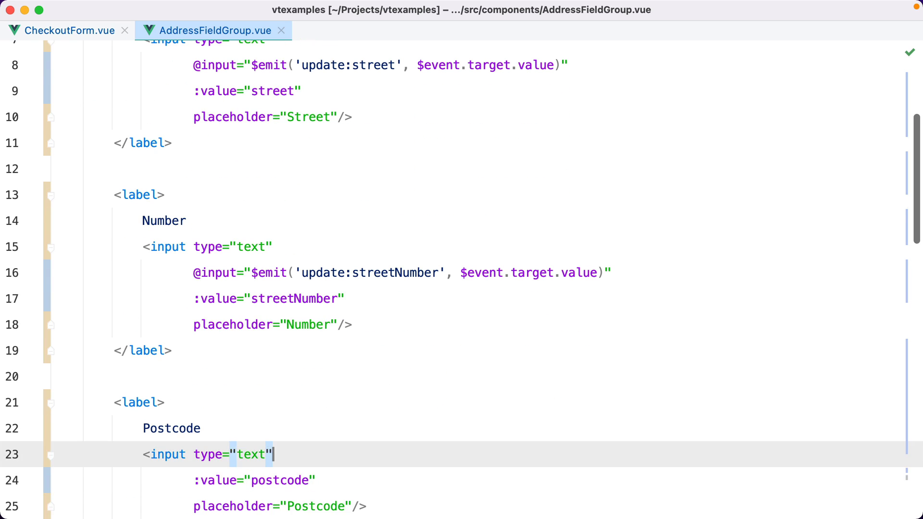
{"action": "type", "text": "@input=\"$emit('update:street', $event.target.value)\""}
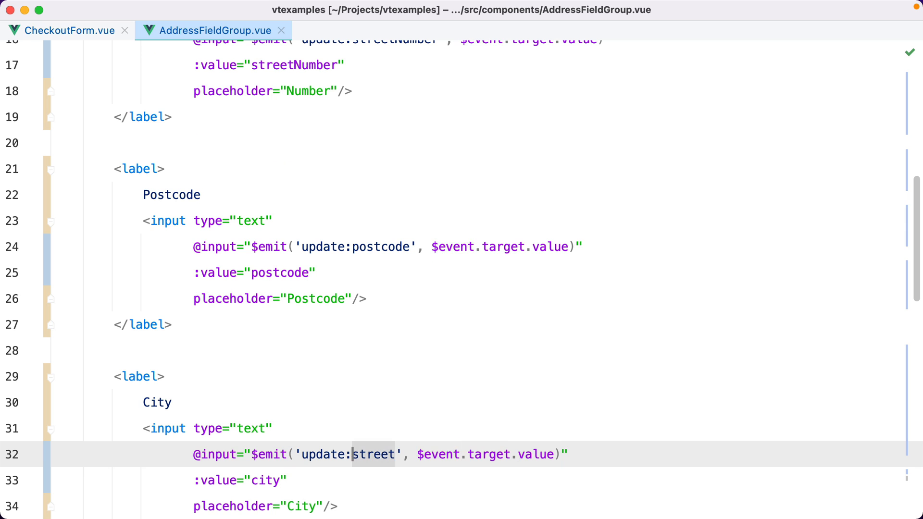
{"action": "type", "text": "city"}
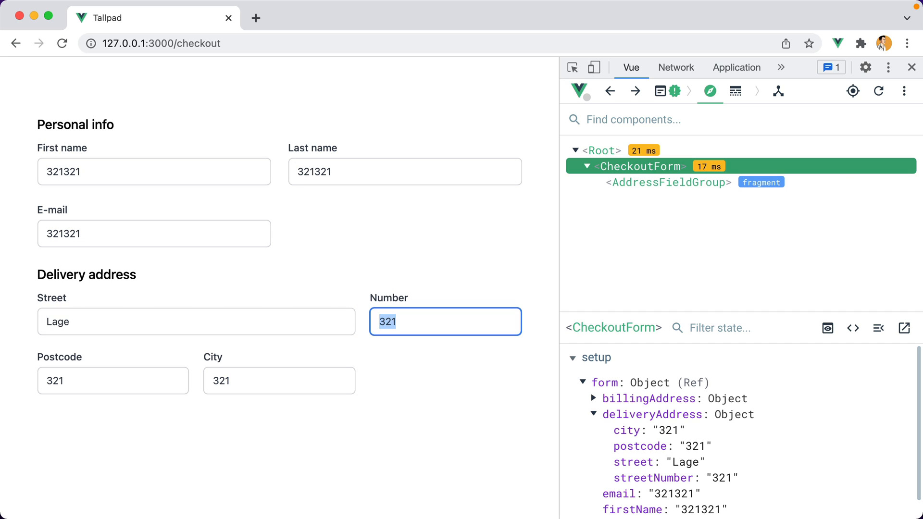
Enter street number 94 and postcode 705100 in the delivery address fields
{"action": "type", "text": "94"}
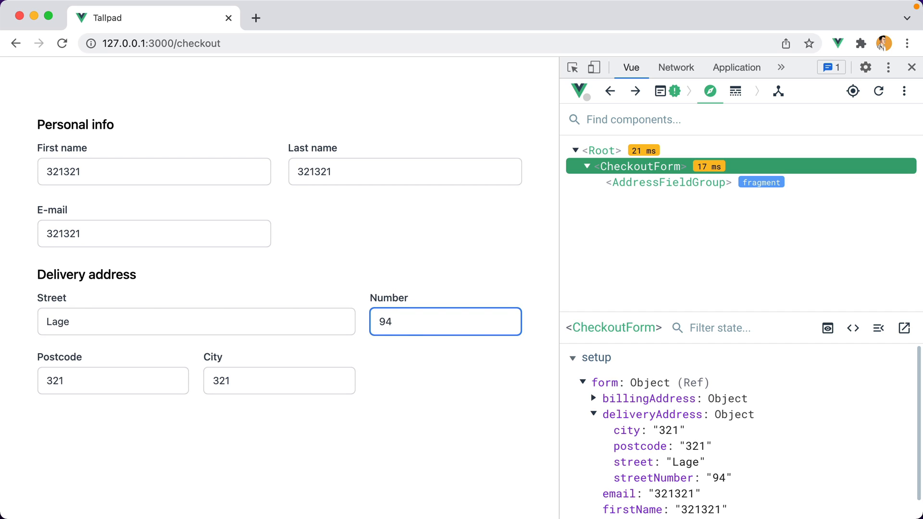
{"action": "type", "text": "705100"}
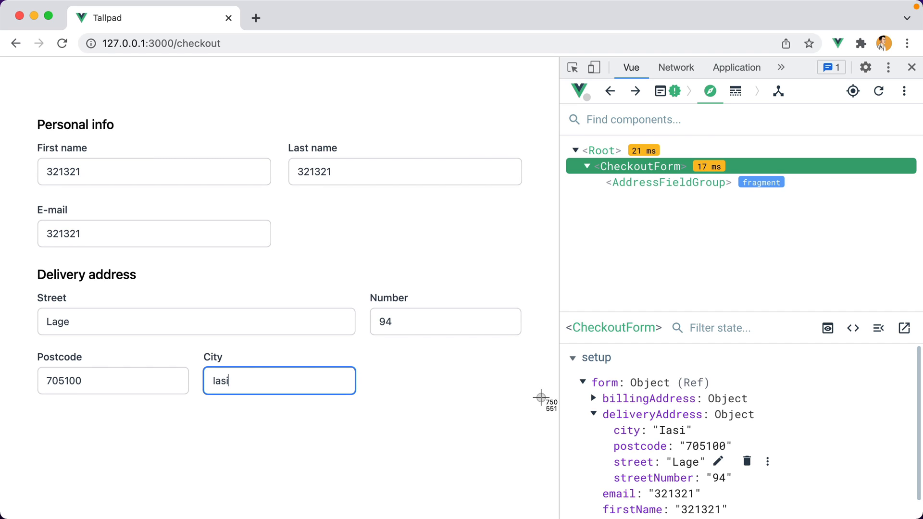
{"action": "mouse_move", "coordinate": [821, 499]}
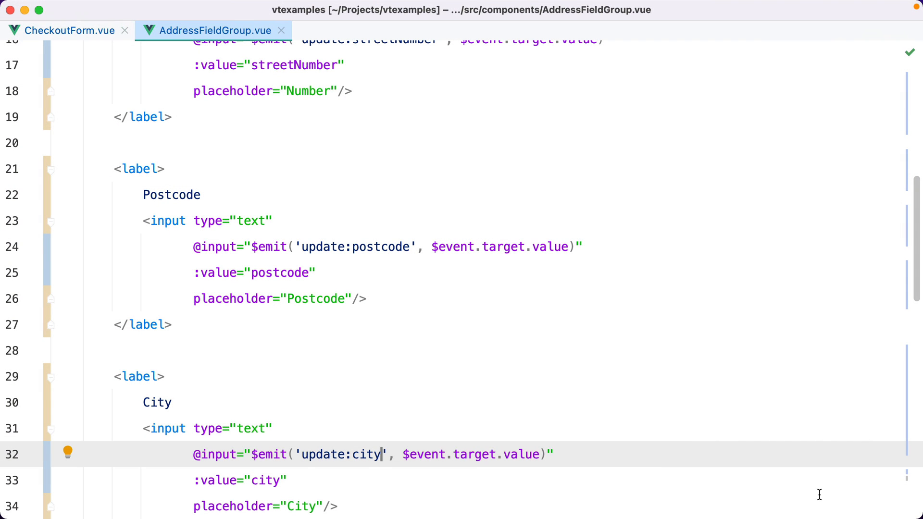
Replace the AddressFieldGroup h3 heading text with {{ label }}
{"action": "scroll", "scroll_direction": "up", "scroll_amount": 3}
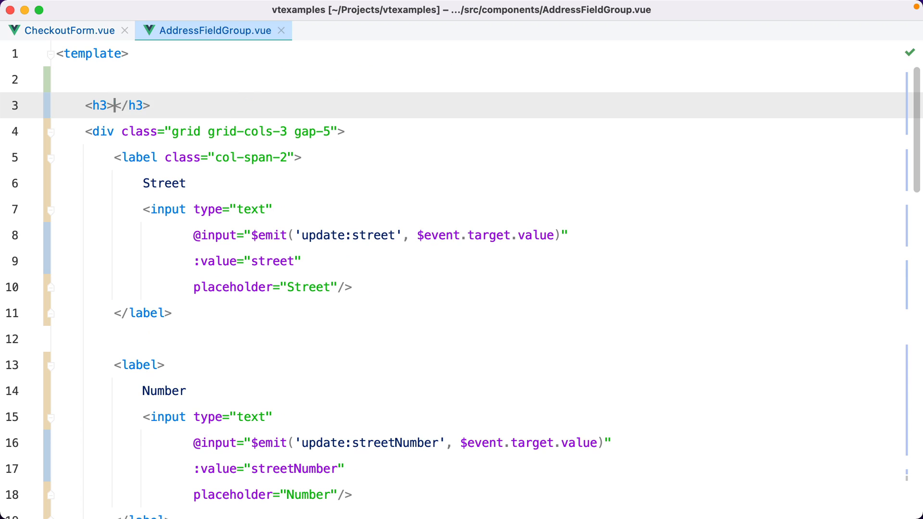
{"action": "type", "text": "{{ }}"}
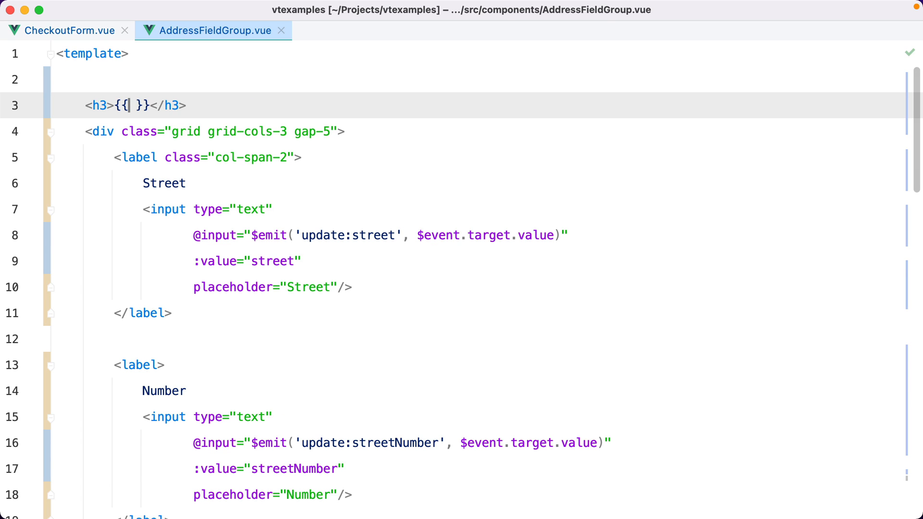
{"action": "type", "text": "label"}
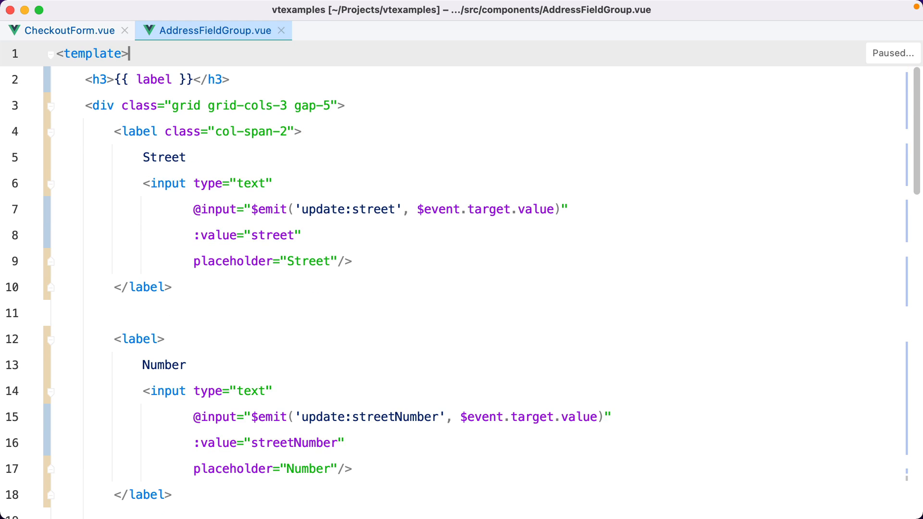
Add a label prop of type String defaulting to an empty string
{"action": "scroll", "scroll_direction": "down", "scroll_amount": 3}
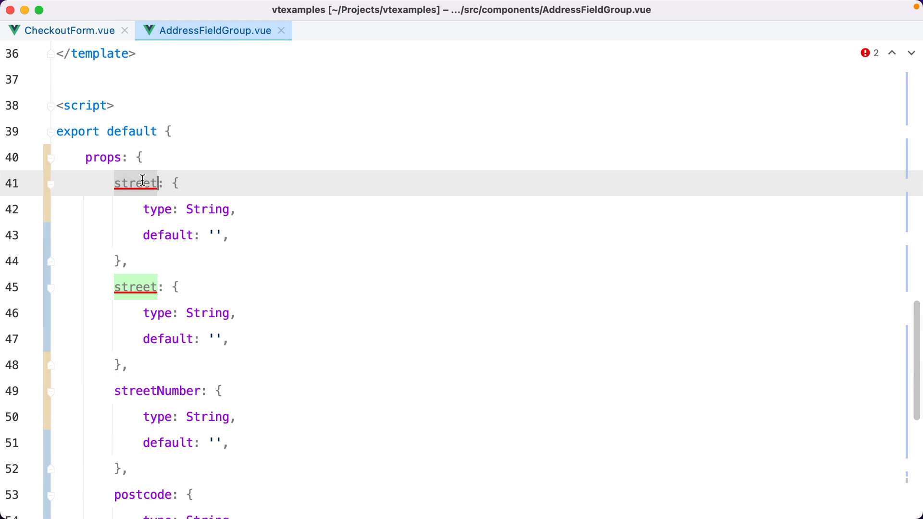
{"action": "type", "text": "label: {"}
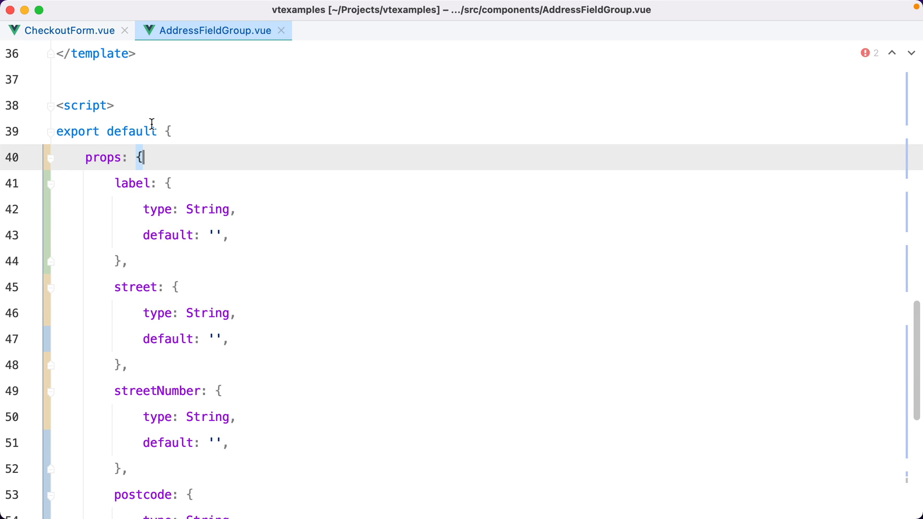
{"action": "left_click", "coordinate": [67, 29]}
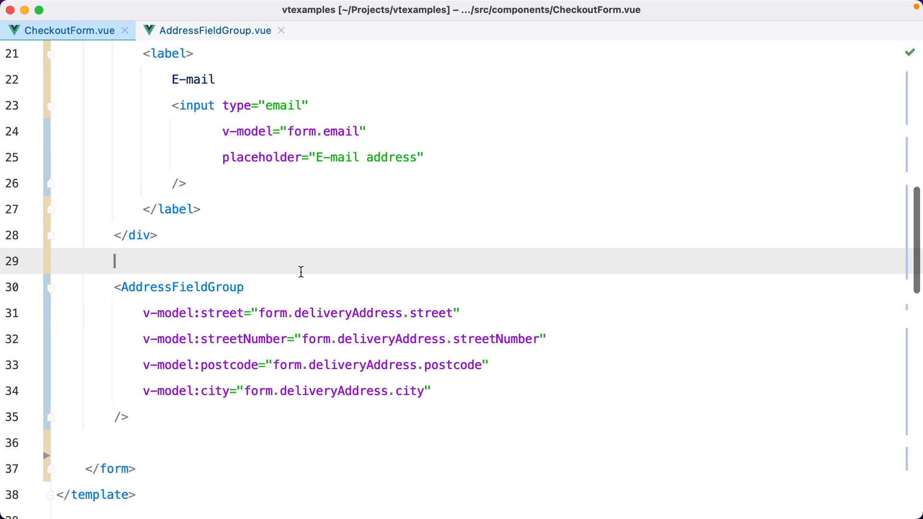
Label the group 'Delivery address' and add a second group bound to billingAddress
{"action": "type", "text": "label=\"Delivery address"}
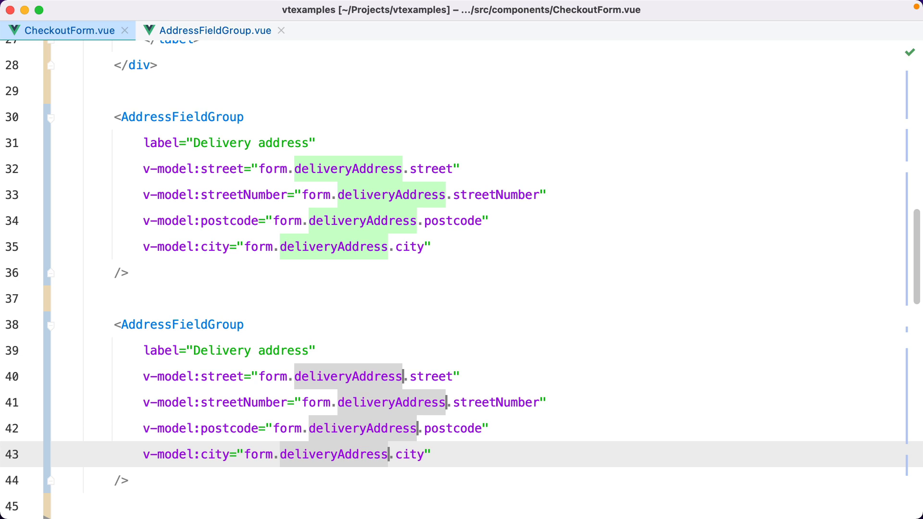
{"action": "type", "text": "billingAddress"}
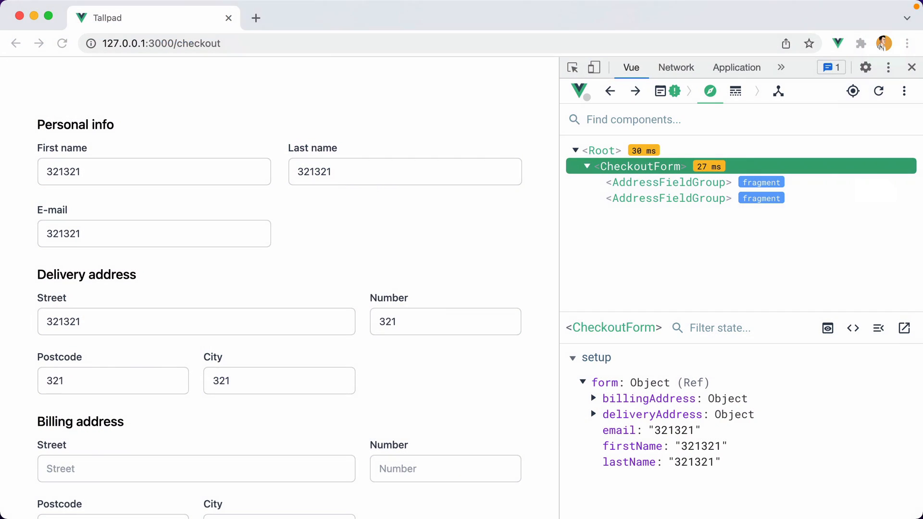
Enter 'Lage traan' as the Billing address street and confirm it in billingAddress state
{"action": "scroll", "scroll_direction": "down", "scroll_amount": 3}
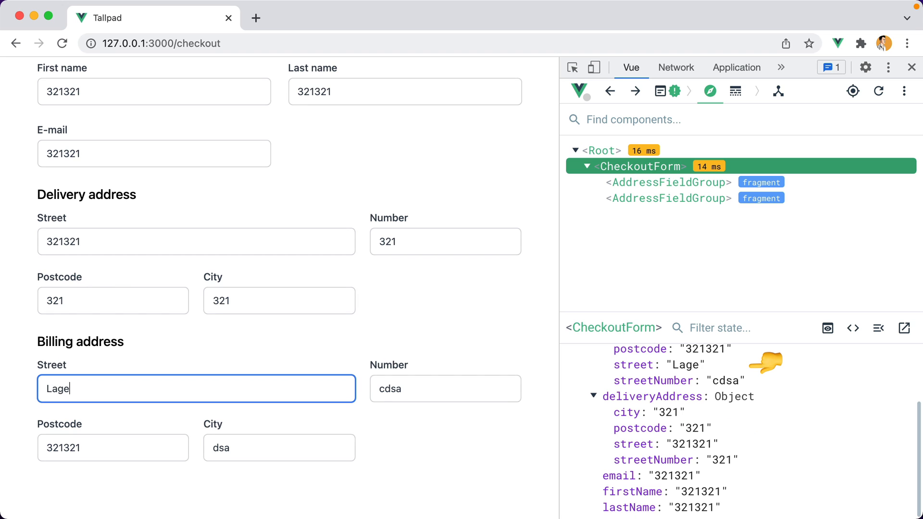
{"action": "type", "text": "traan"}
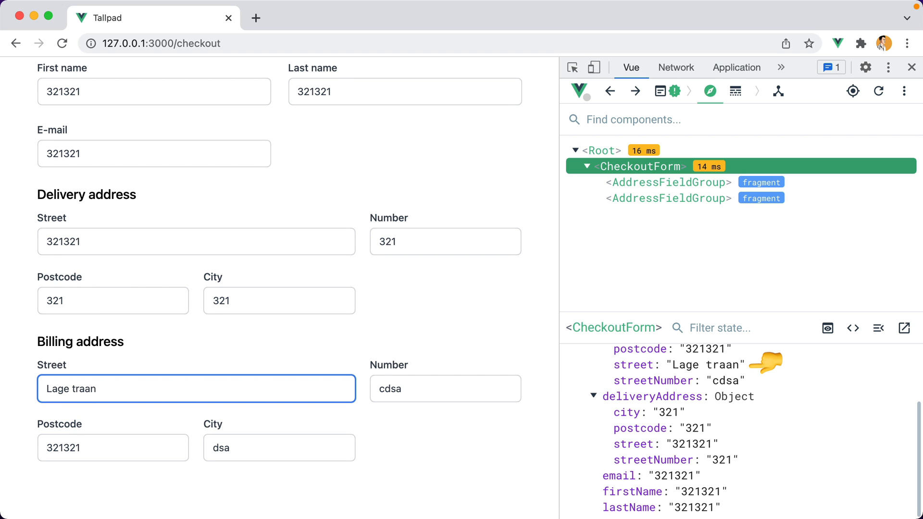